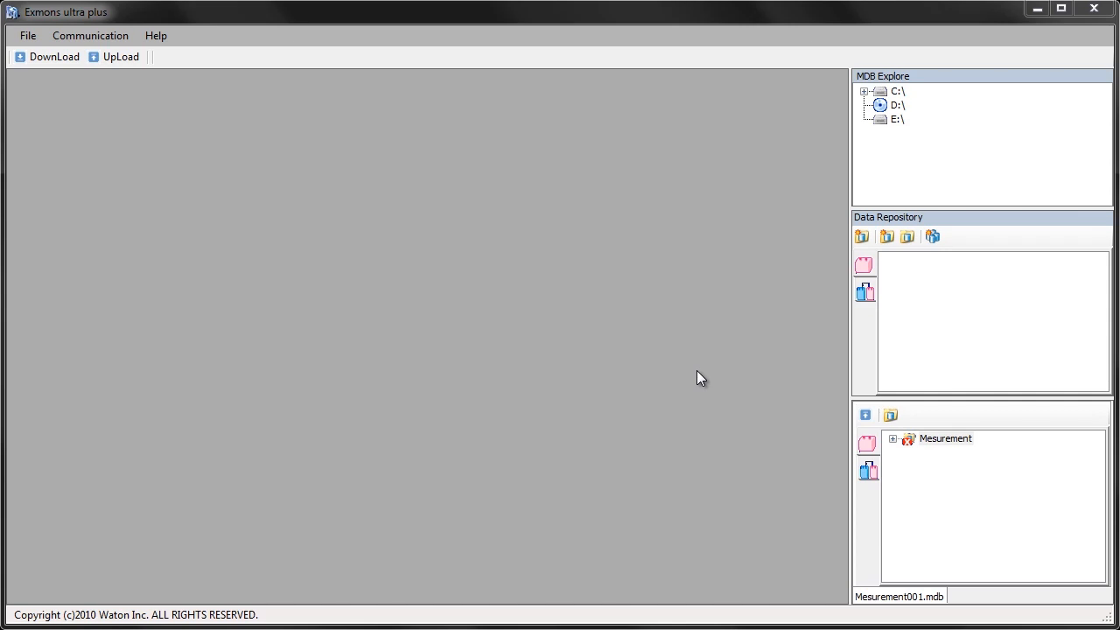
{"action": "mouse_move", "coordinate": [858, 427]}
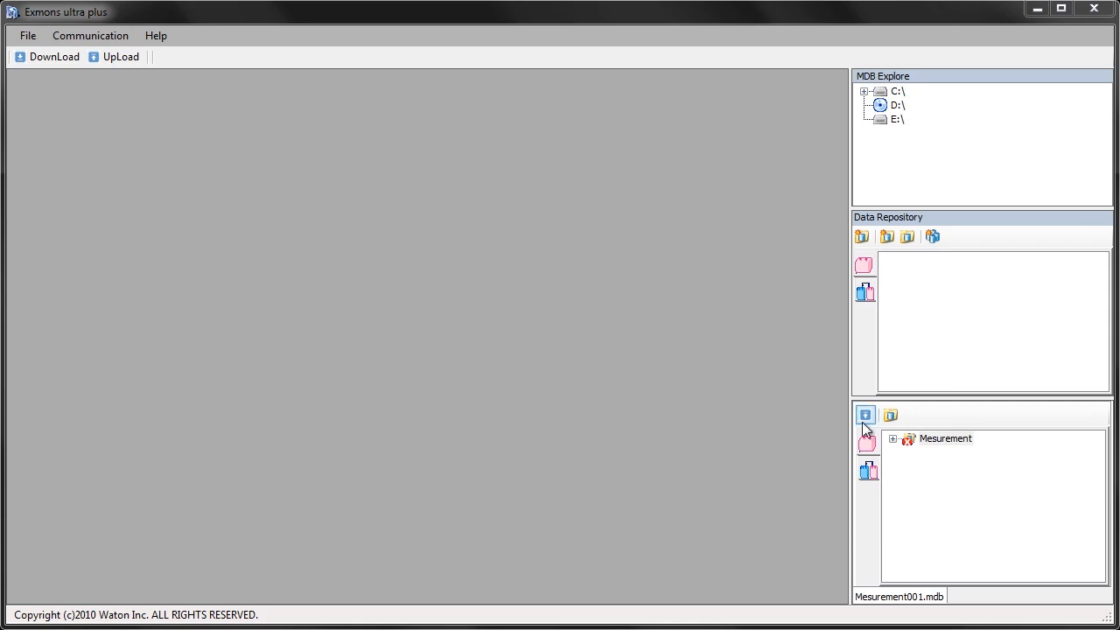
- Launch the Repository Commander from the Measurement panel
{"action": "left_click", "coordinate": [865, 415]}
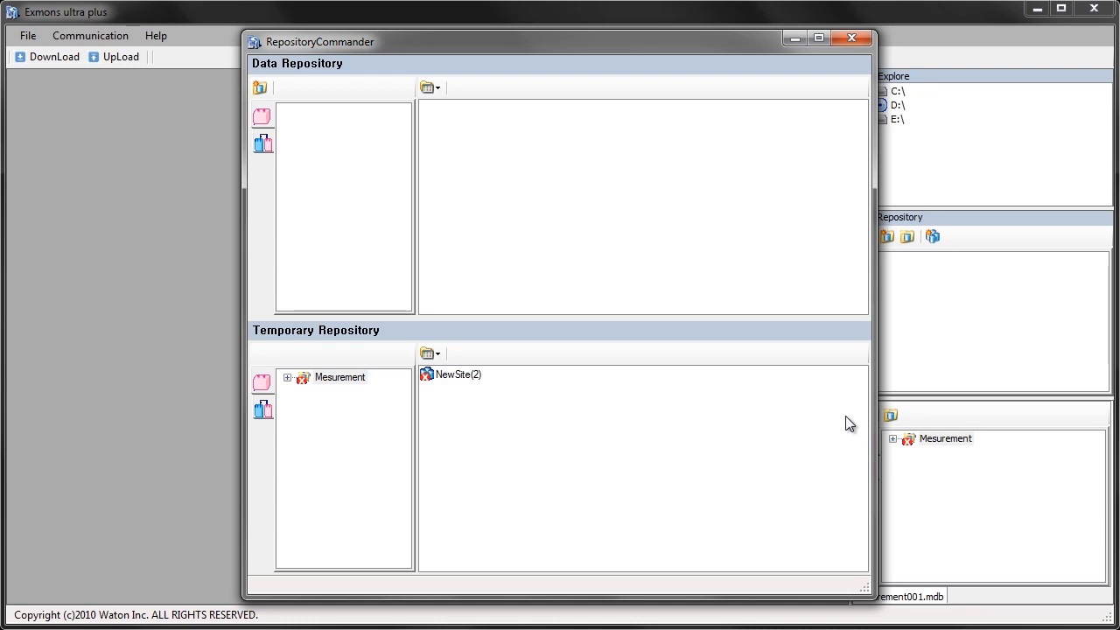
{"action": "mouse_move", "coordinate": [252, 339]}
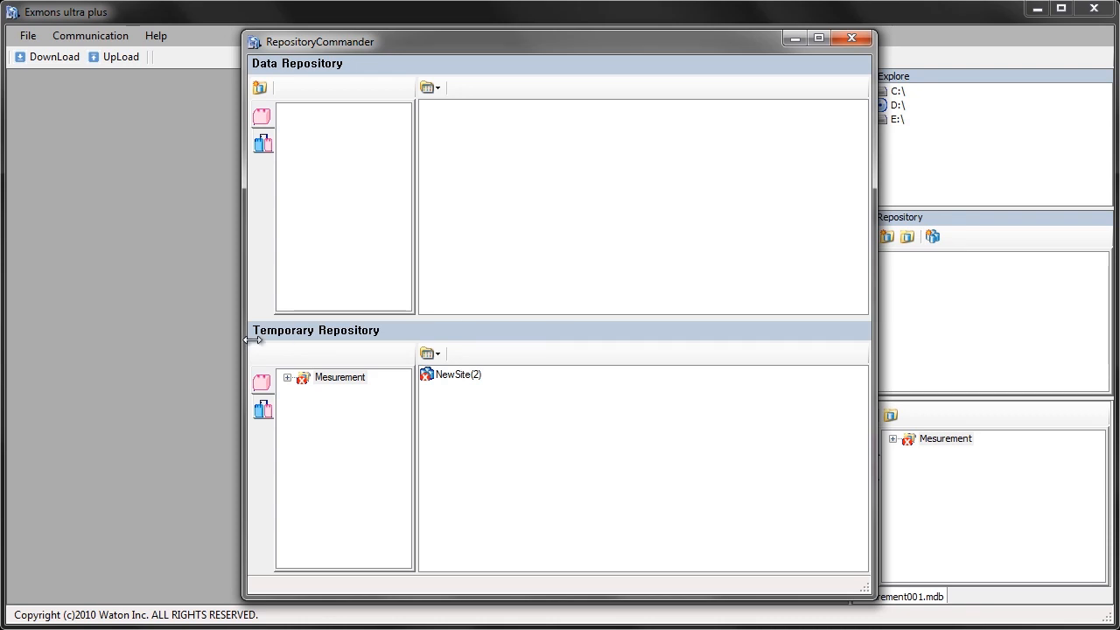
{"action": "mouse_move", "coordinate": [602, 468]}
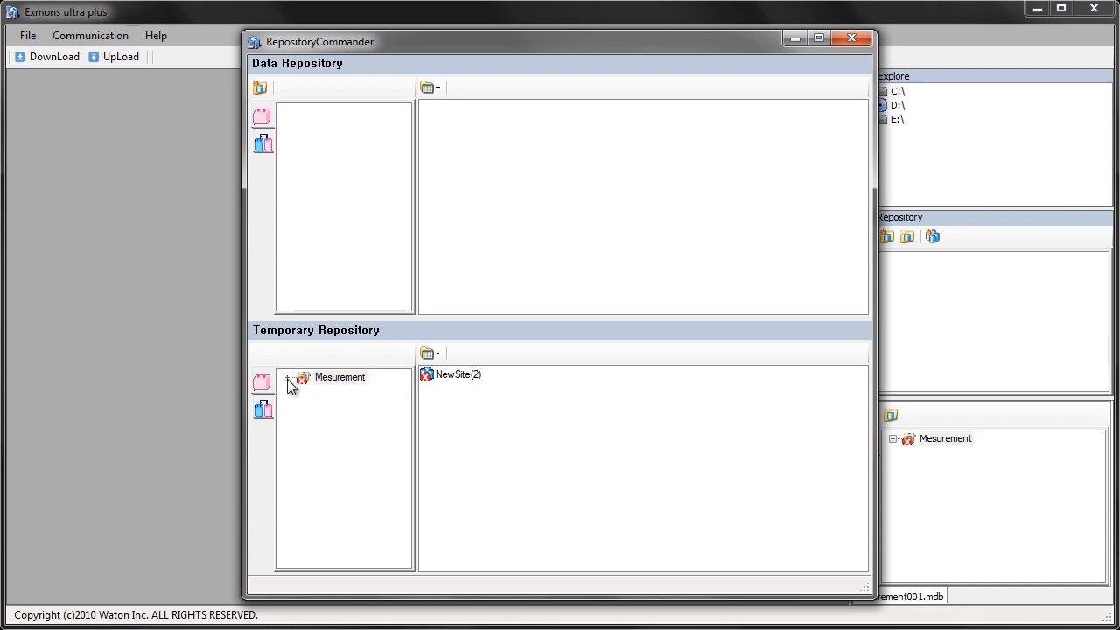
- Expand the temporary Measurement tree under NewSite(2) and select the TEST record
{"action": "left_click", "coordinate": [286, 378]}
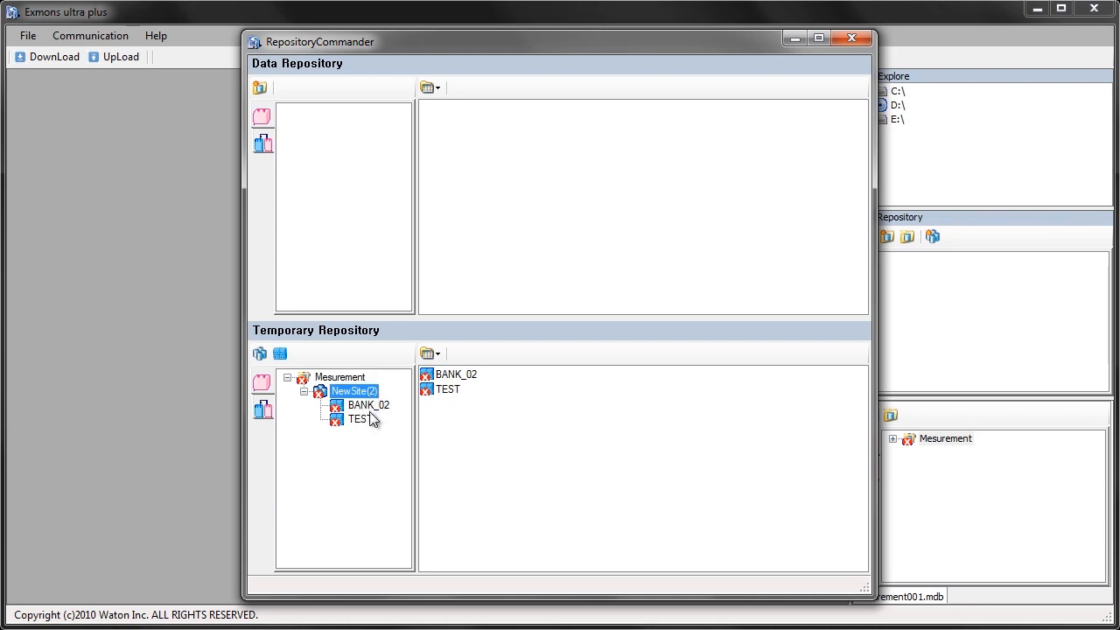
{"action": "mouse_move", "coordinate": [360, 420]}
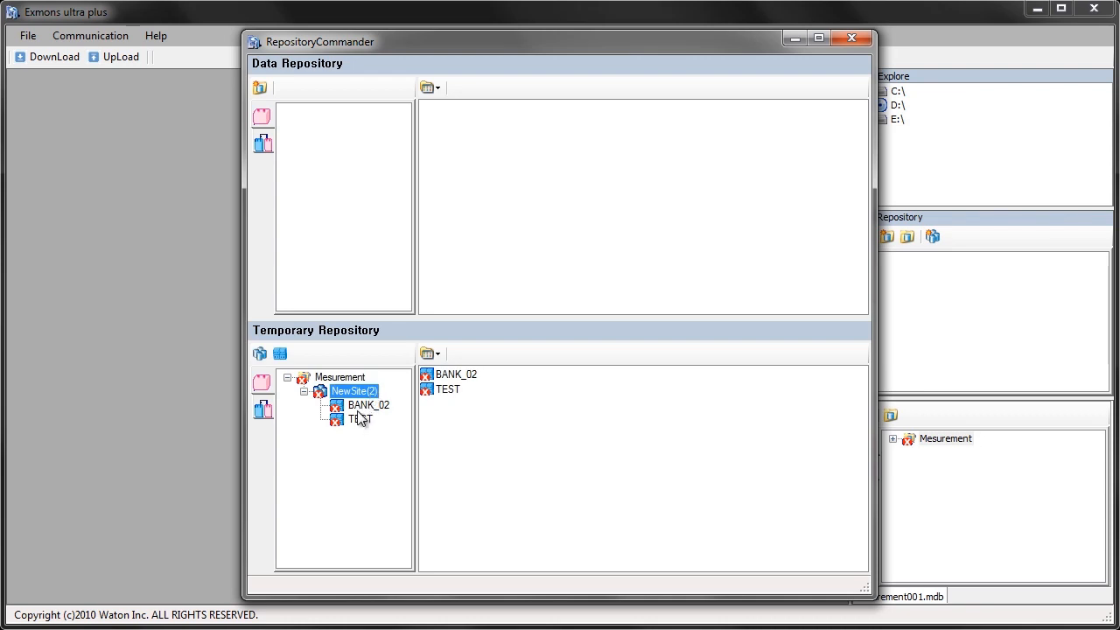
{"action": "left_click", "coordinate": [448, 388]}
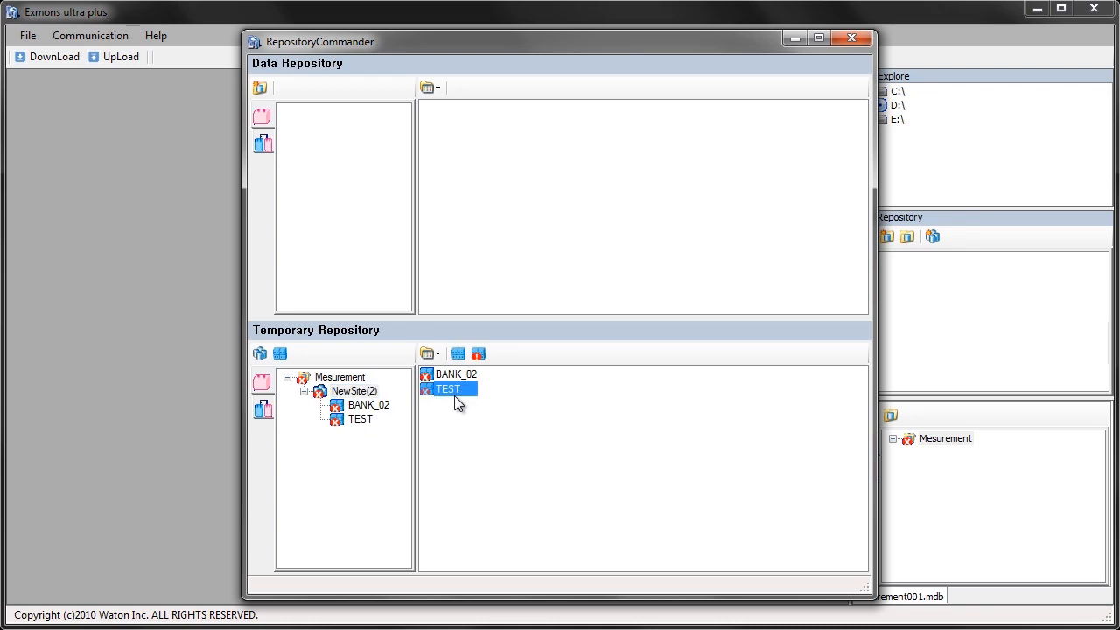
{"action": "mouse_move", "coordinate": [438, 396]}
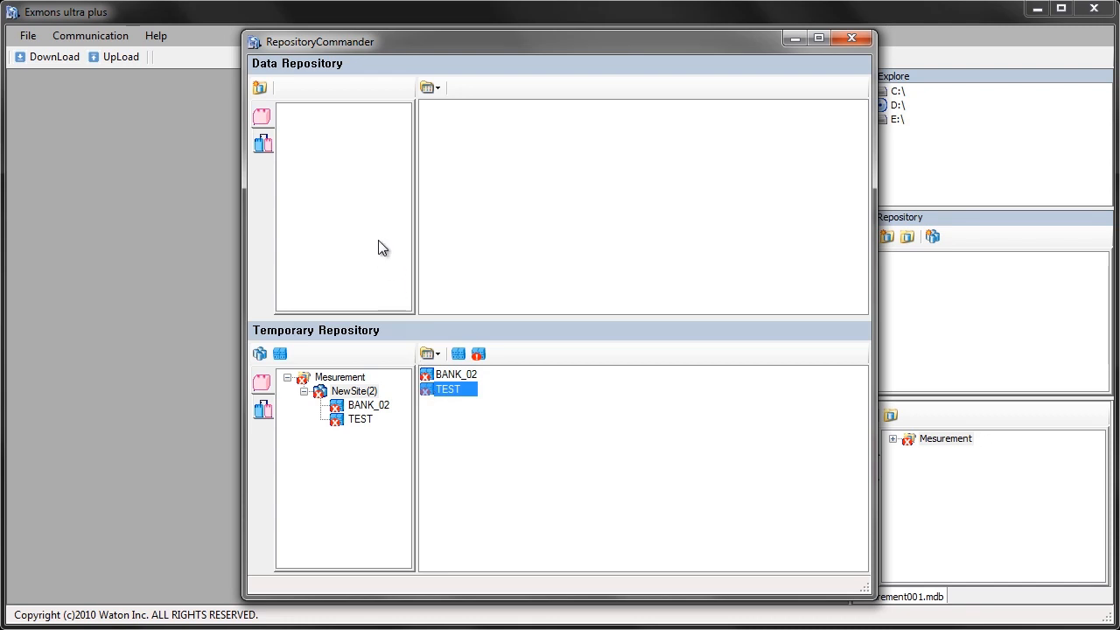
{"action": "mouse_move", "coordinate": [350, 266]}
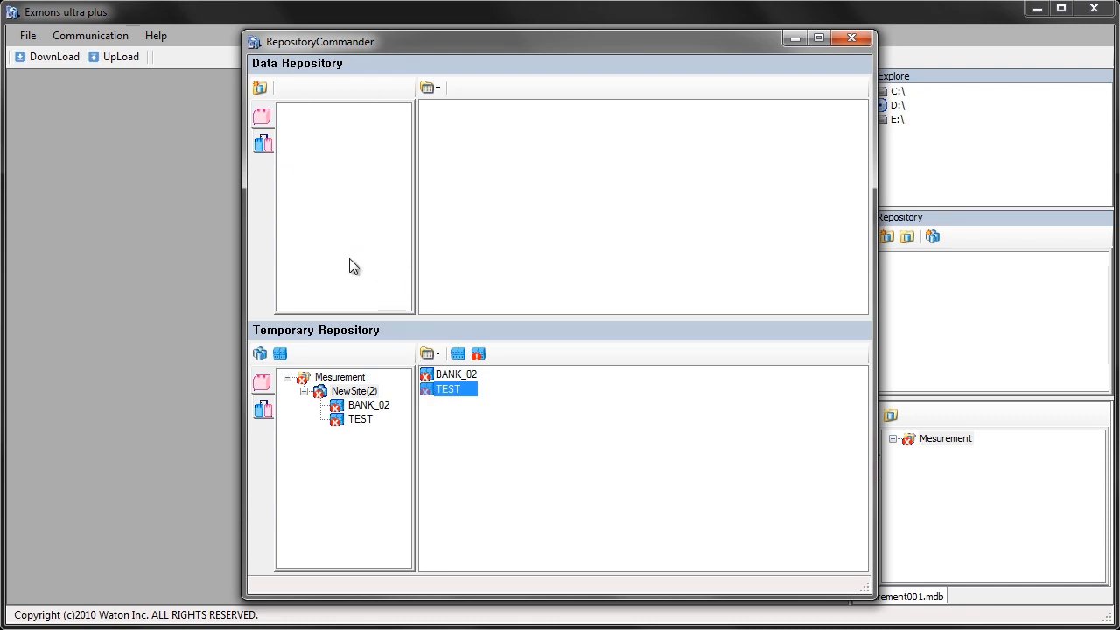
{"action": "mouse_move", "coordinate": [306, 119]}
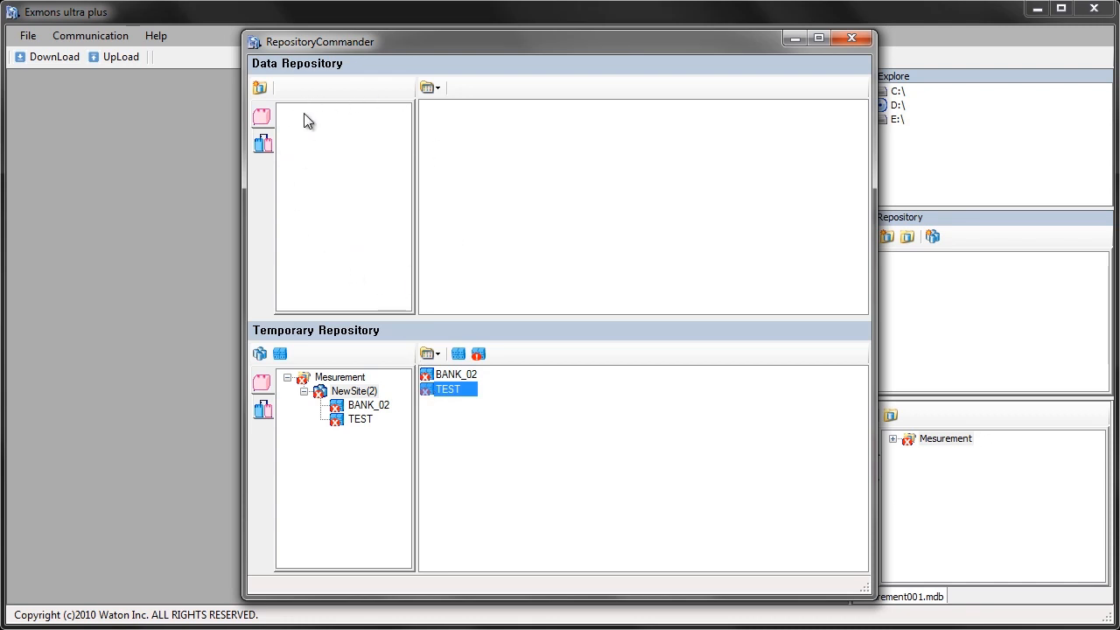
{"action": "mouse_move", "coordinate": [261, 88]}
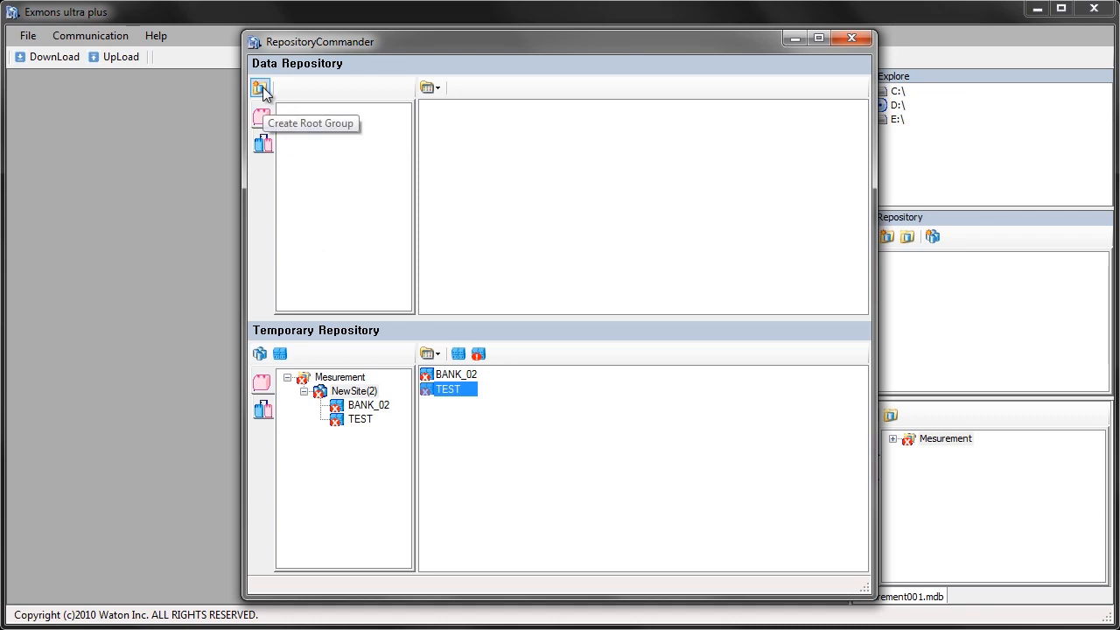
- Create a root group named 'Eagle Eye' in the data repository
{"action": "left_click", "coordinate": [261, 87]}
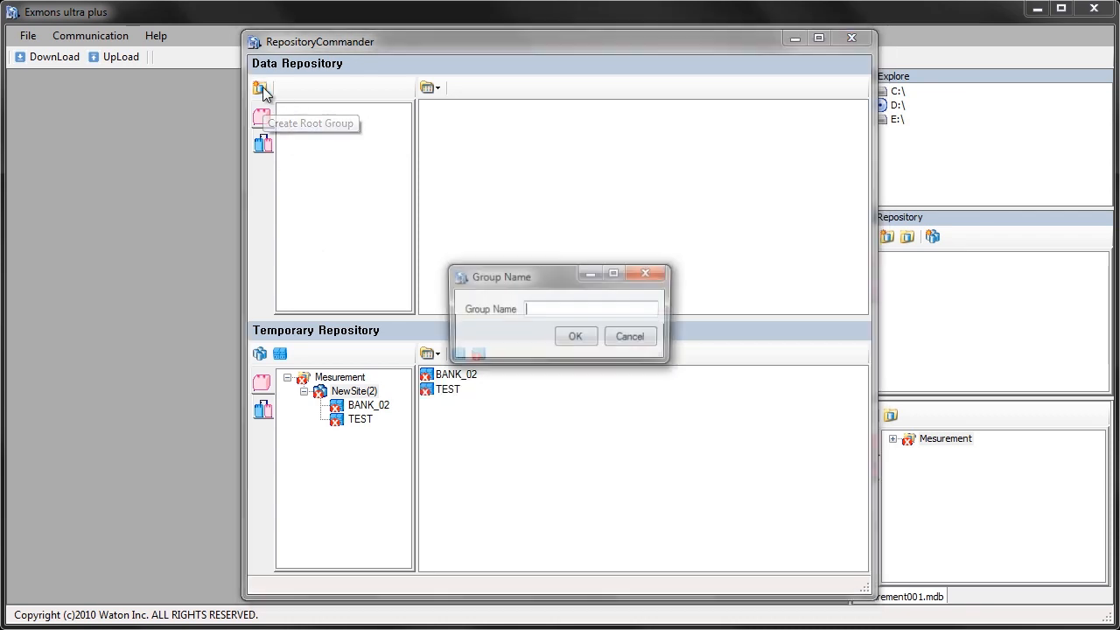
{"action": "type", "text": "E"}
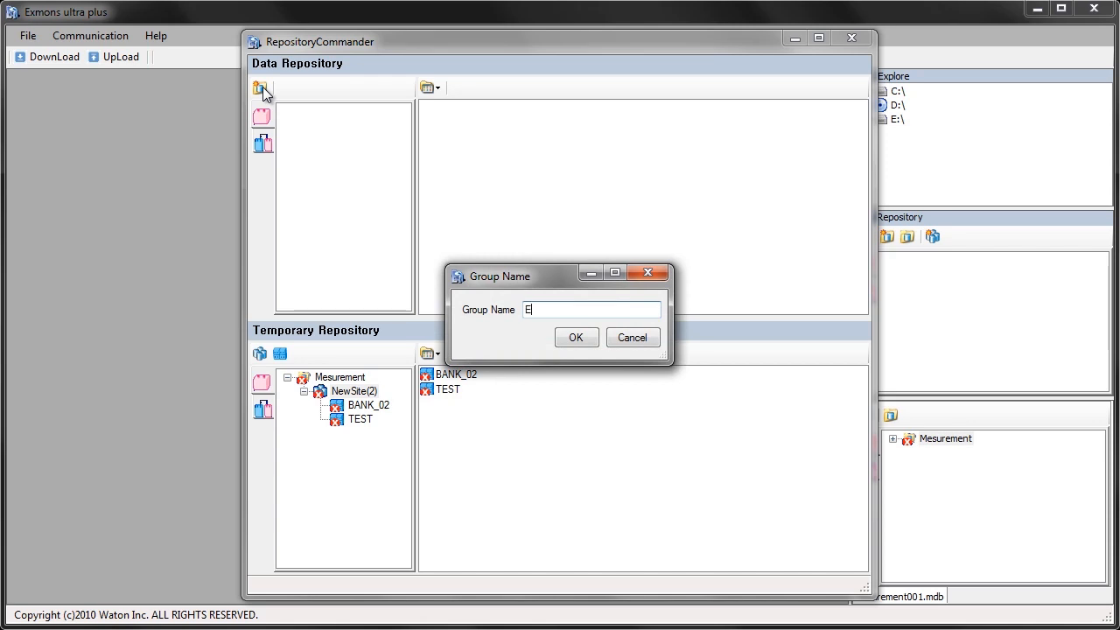
{"action": "type", "text": "agle Eye"}
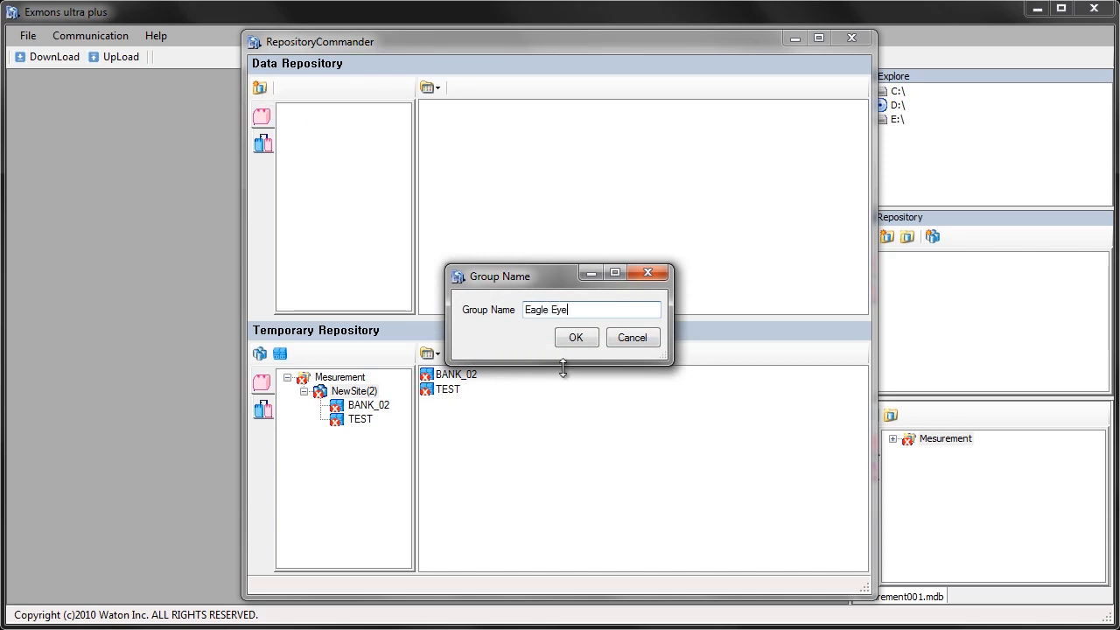
{"action": "left_click", "coordinate": [576, 335]}
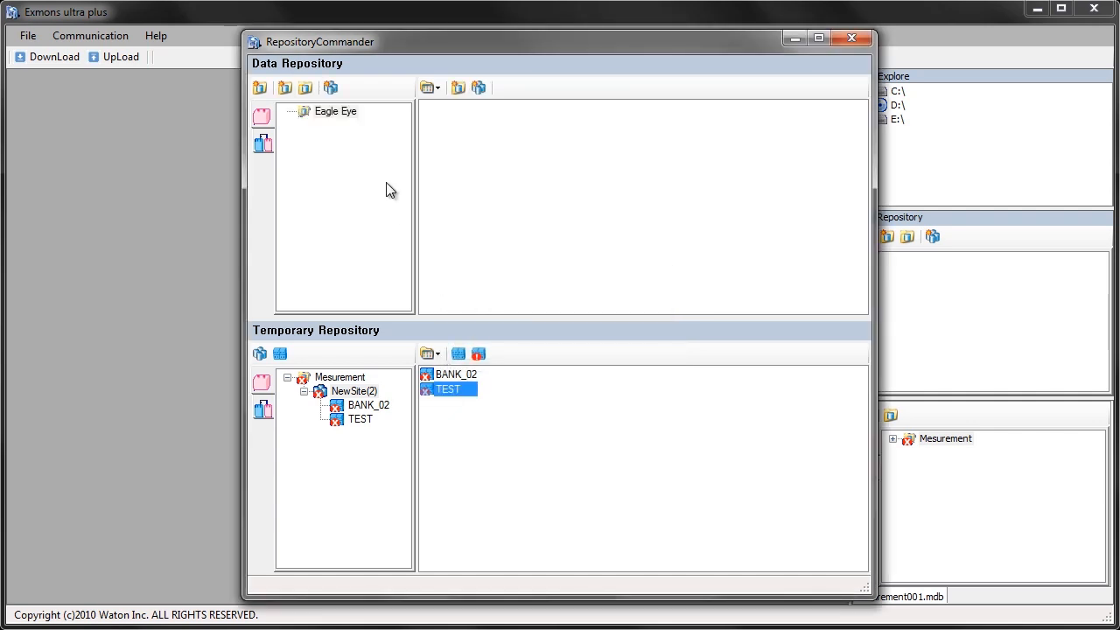
{"action": "mouse_move", "coordinate": [357, 217]}
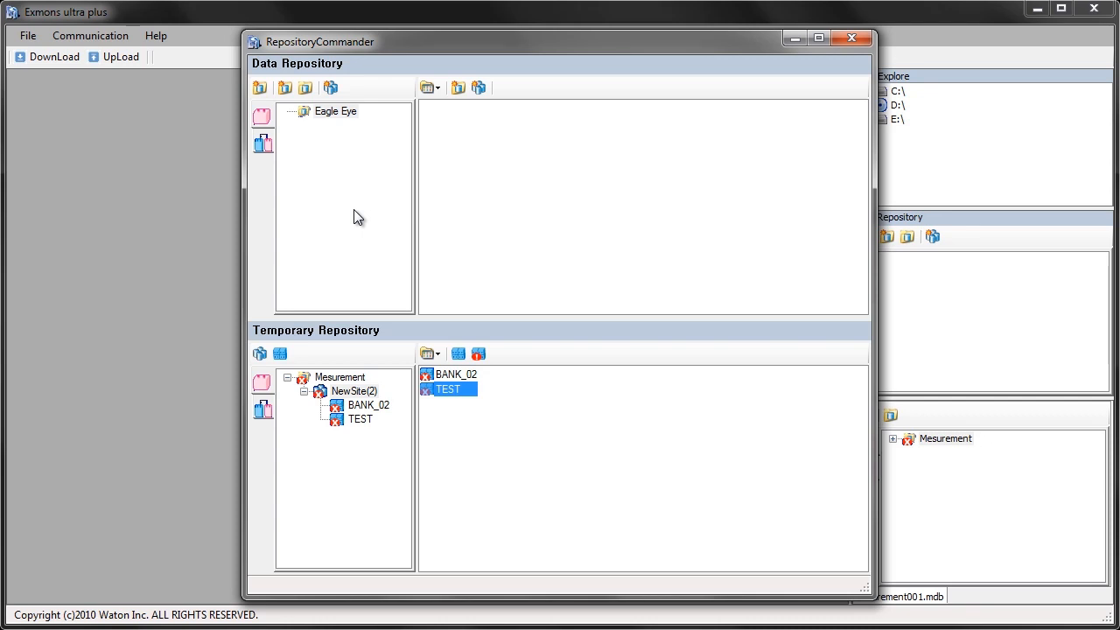
- Create a subgroup named 'Region 1' inside the Eagle Eye group
{"action": "left_click", "coordinate": [336, 112]}
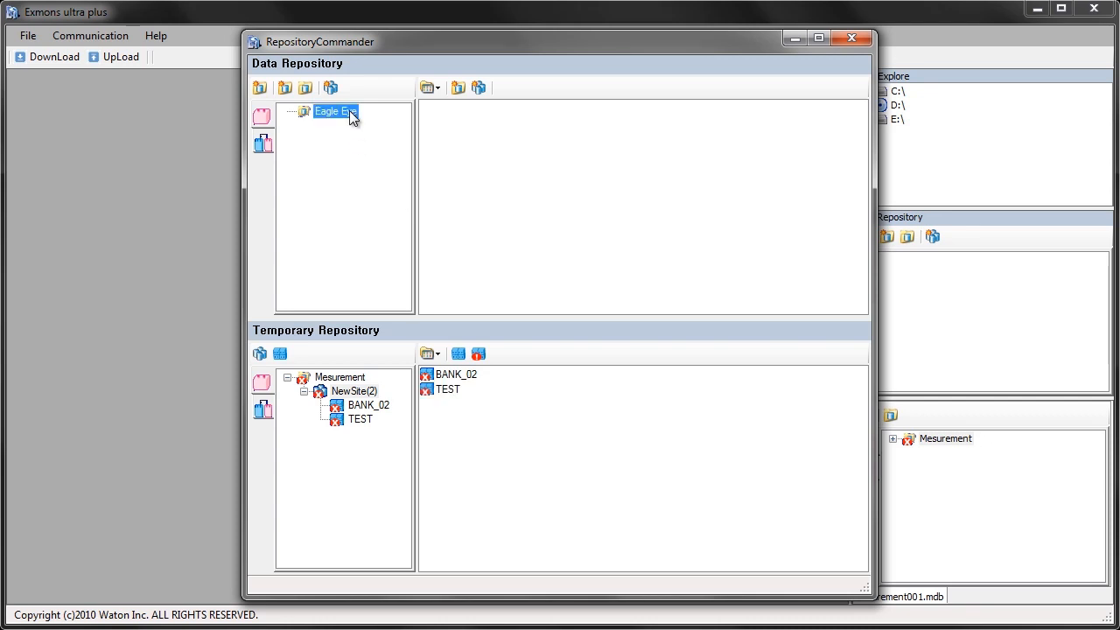
{"action": "mouse_move", "coordinate": [304, 87]}
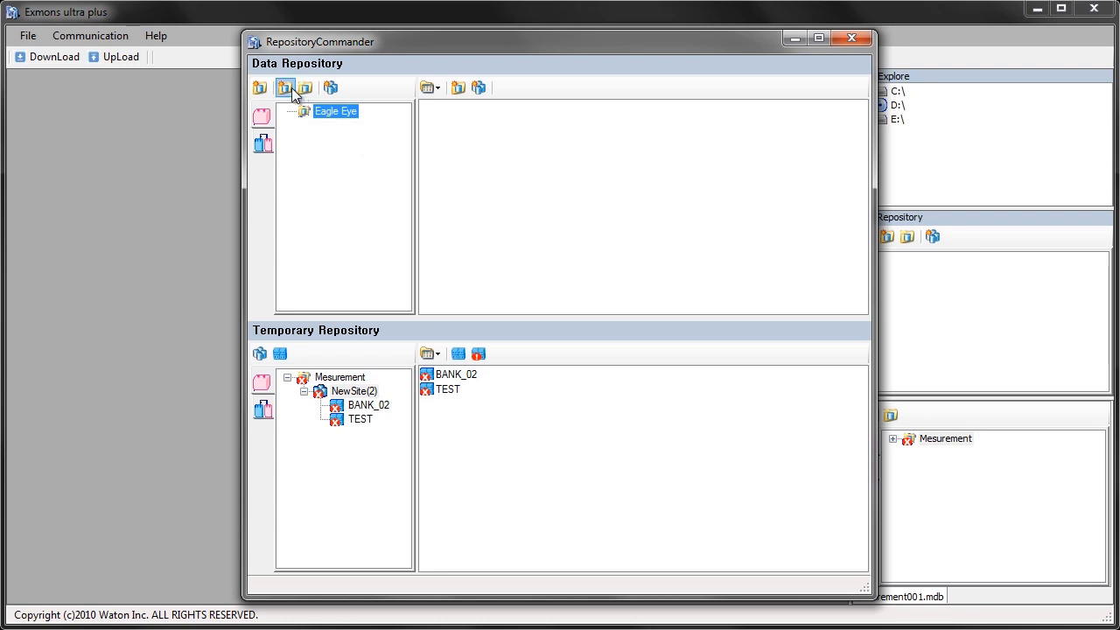
{"action": "left_click", "coordinate": [284, 88]}
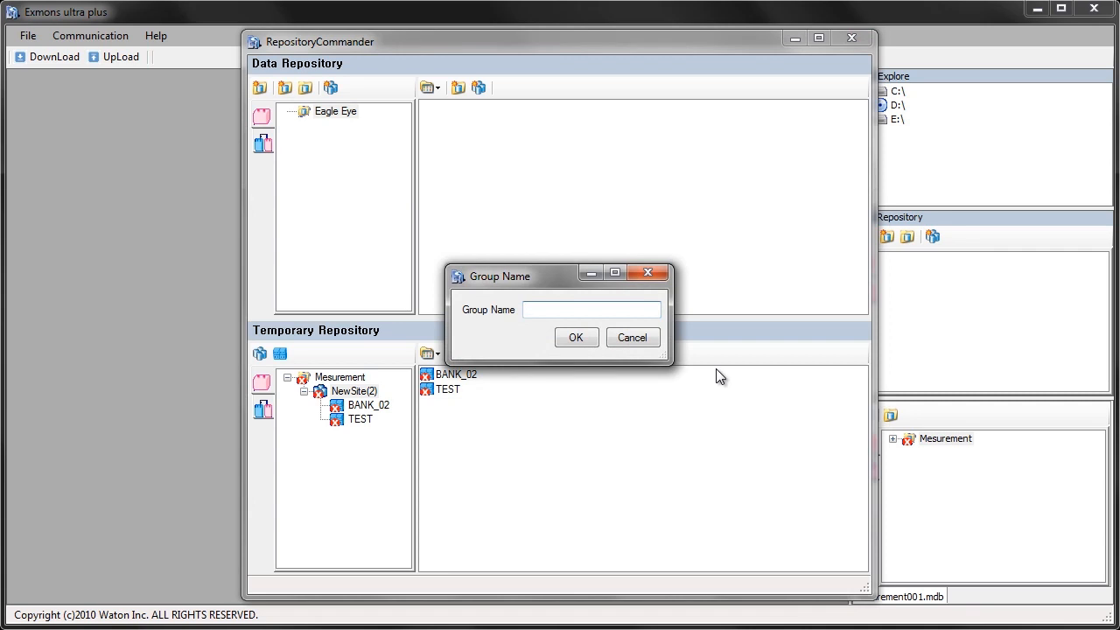
{"action": "type", "text": "Region 1"}
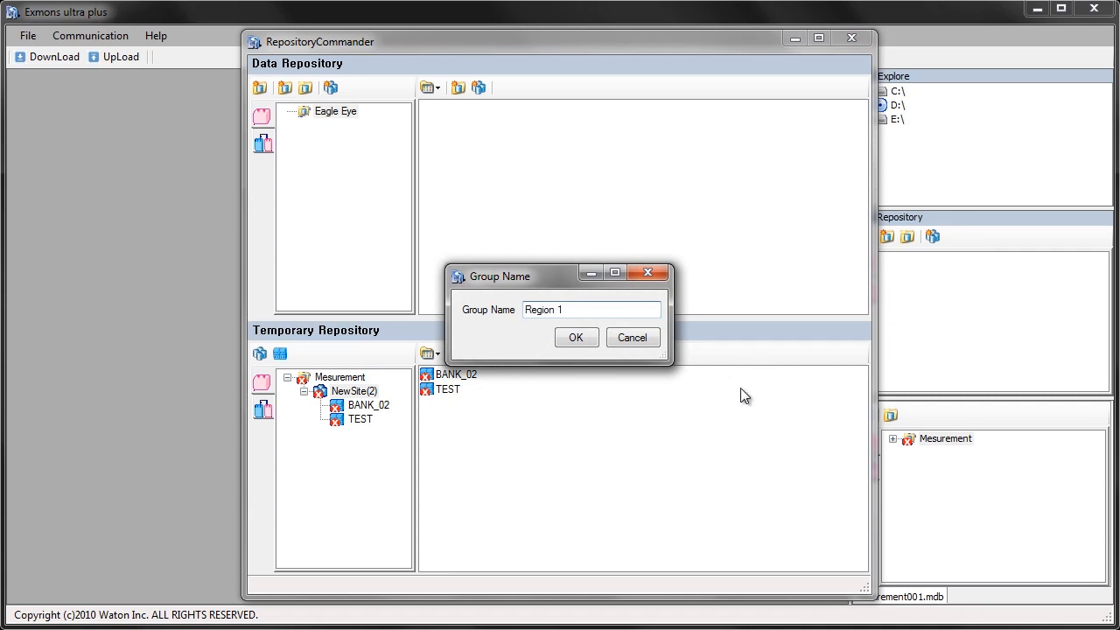
{"action": "left_click", "coordinate": [576, 336]}
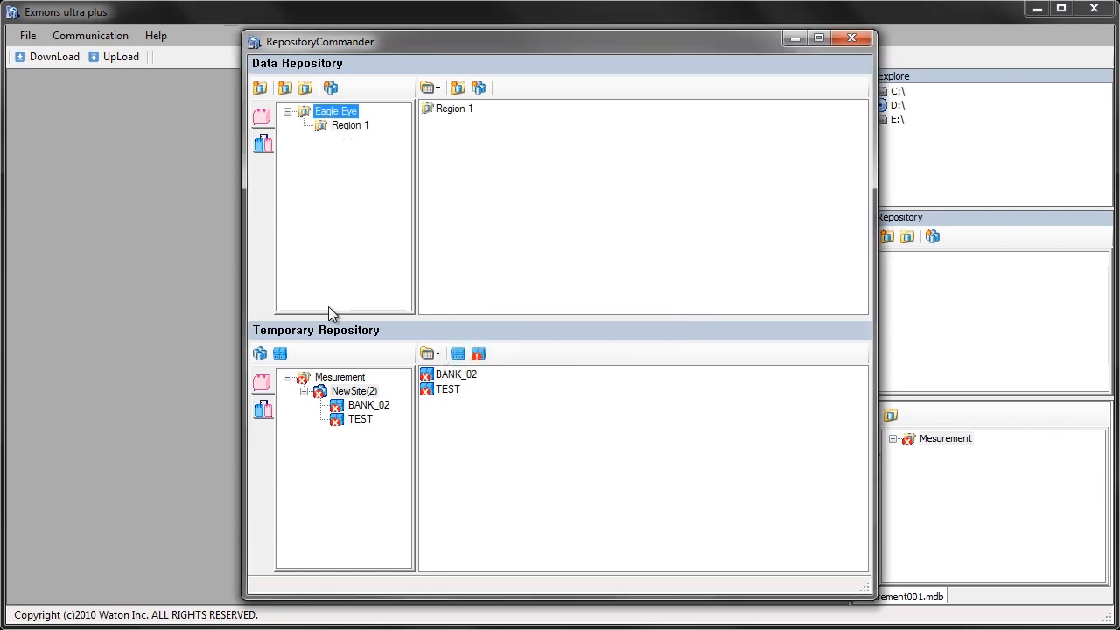
{"action": "mouse_move", "coordinate": [343, 235]}
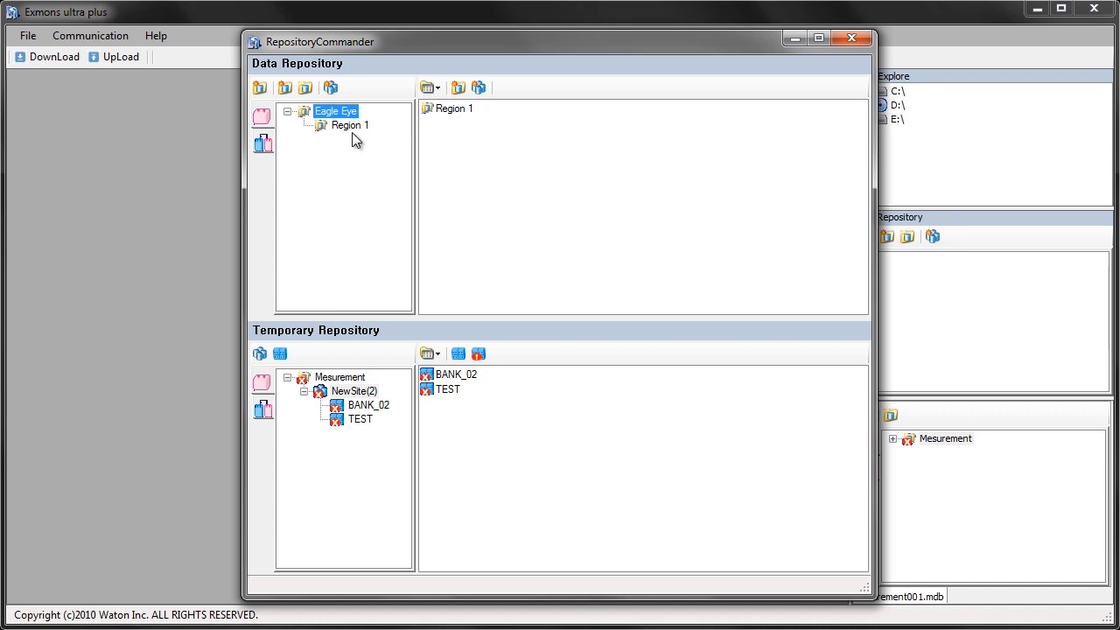
- Create a site named 'Facility ABC' under Region 1 via its context menu
{"action": "right_click", "coordinate": [348, 124]}
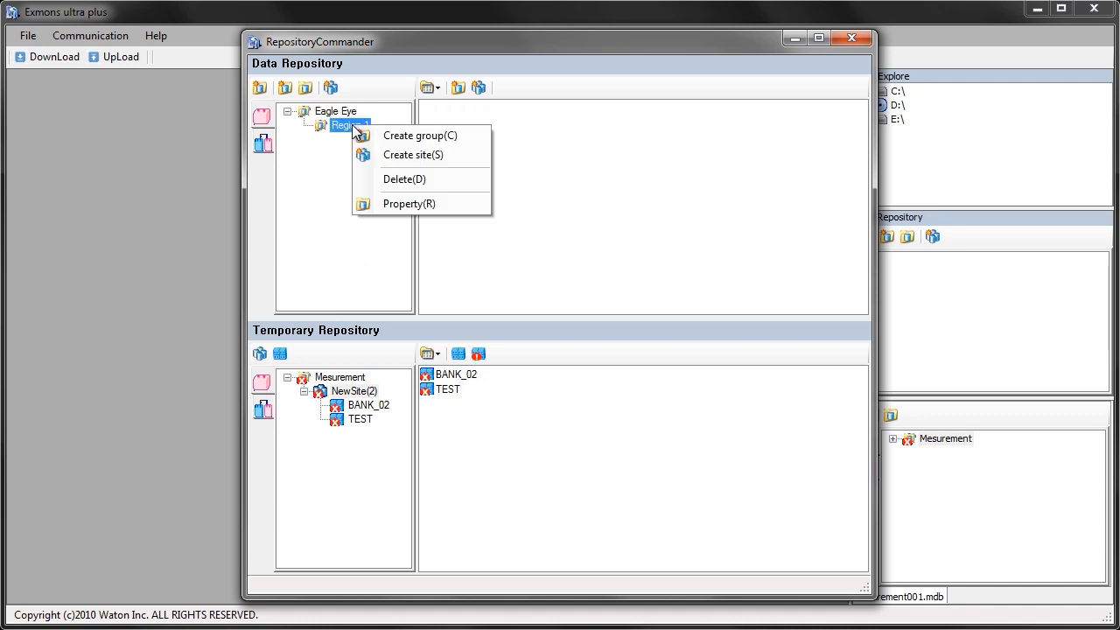
{"action": "left_click", "coordinate": [413, 154]}
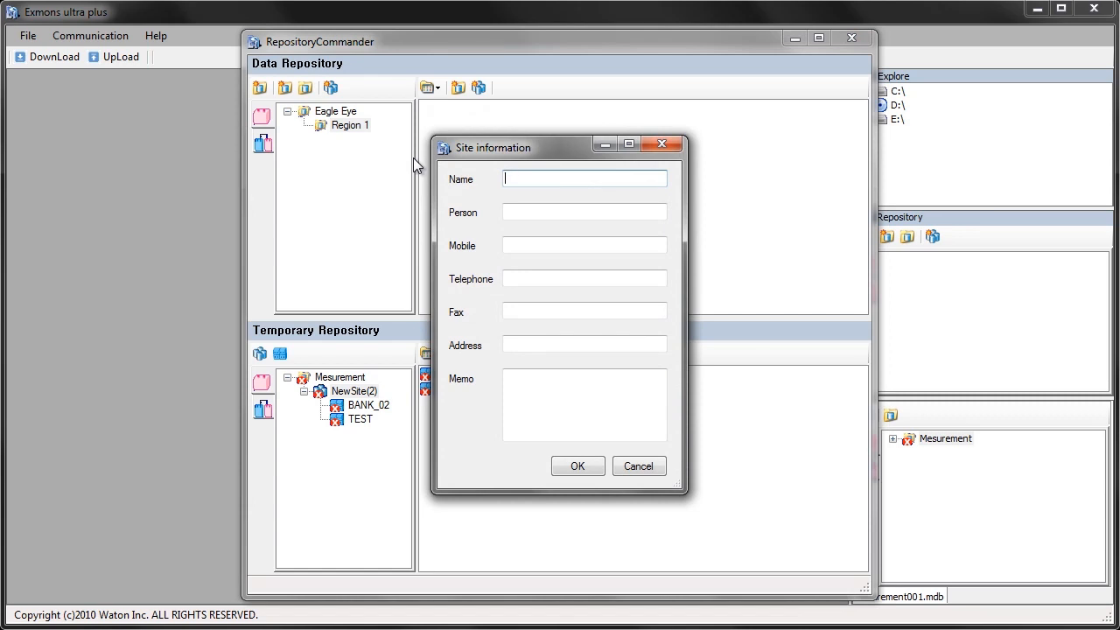
{"action": "type", "text": "Facility"}
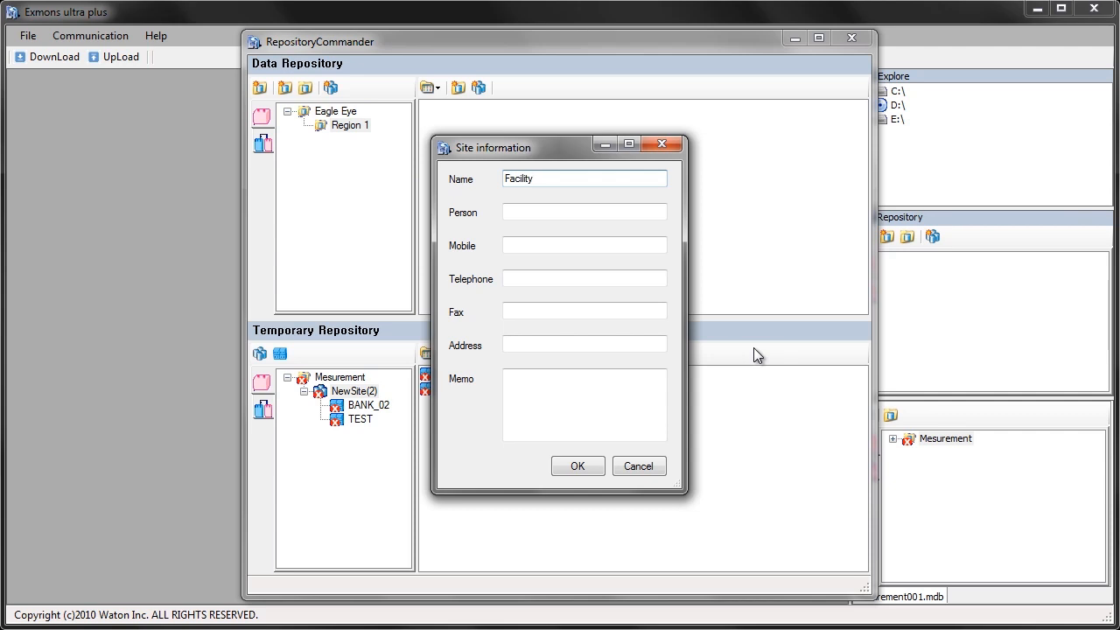
{"action": "type", "text": "ABC"}
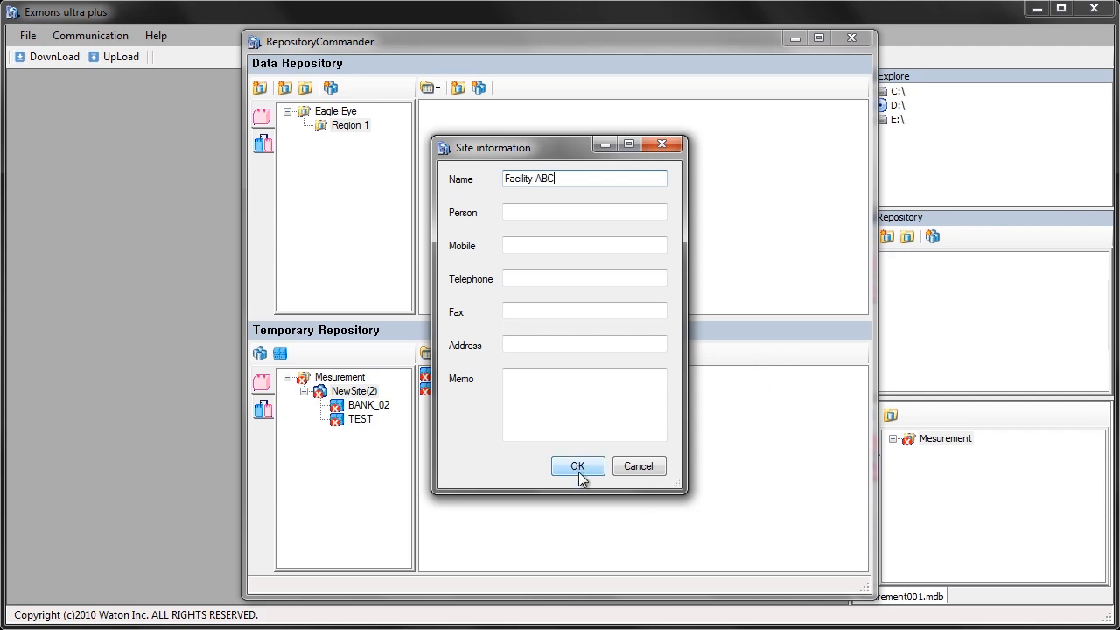
{"action": "left_click", "coordinate": [578, 466]}
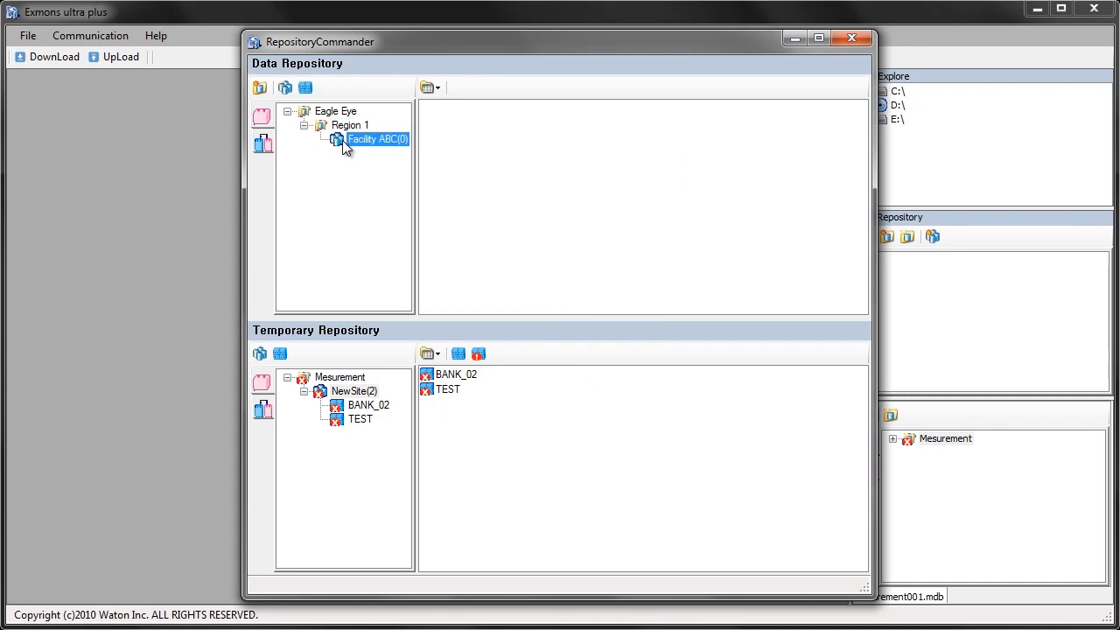
{"action": "mouse_move", "coordinate": [336, 144]}
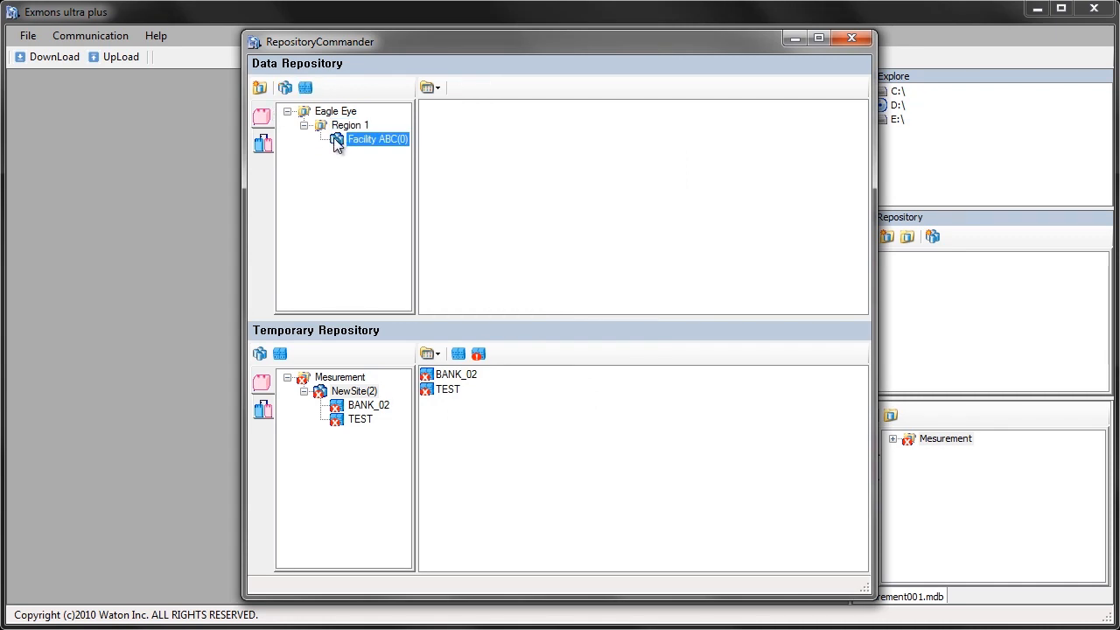
{"action": "mouse_move", "coordinate": [343, 184]}
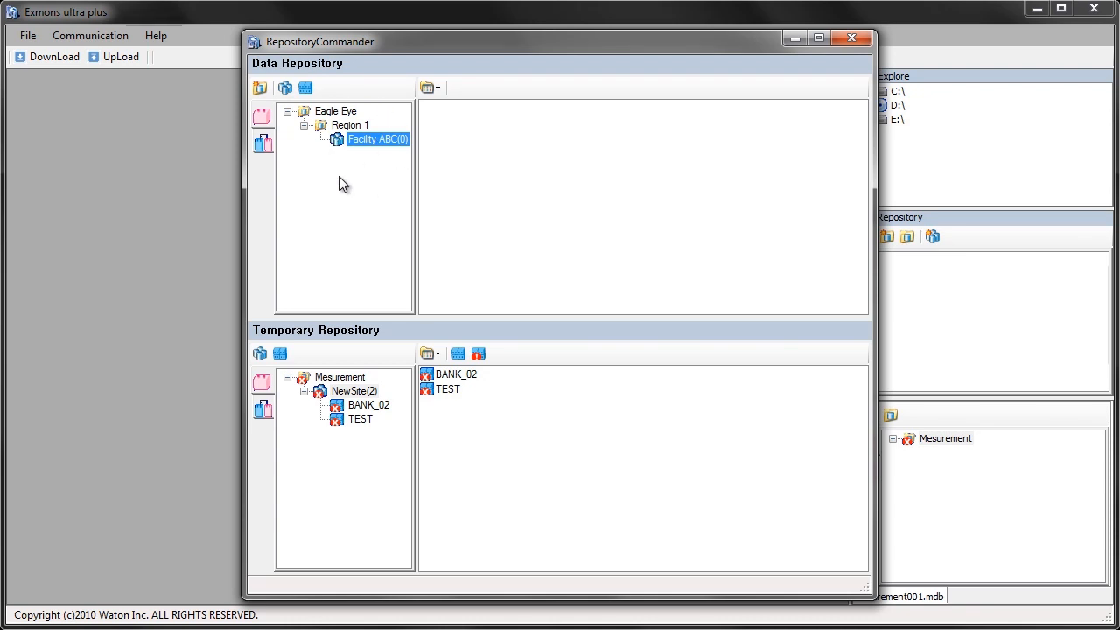
{"action": "mouse_move", "coordinate": [347, 186]}
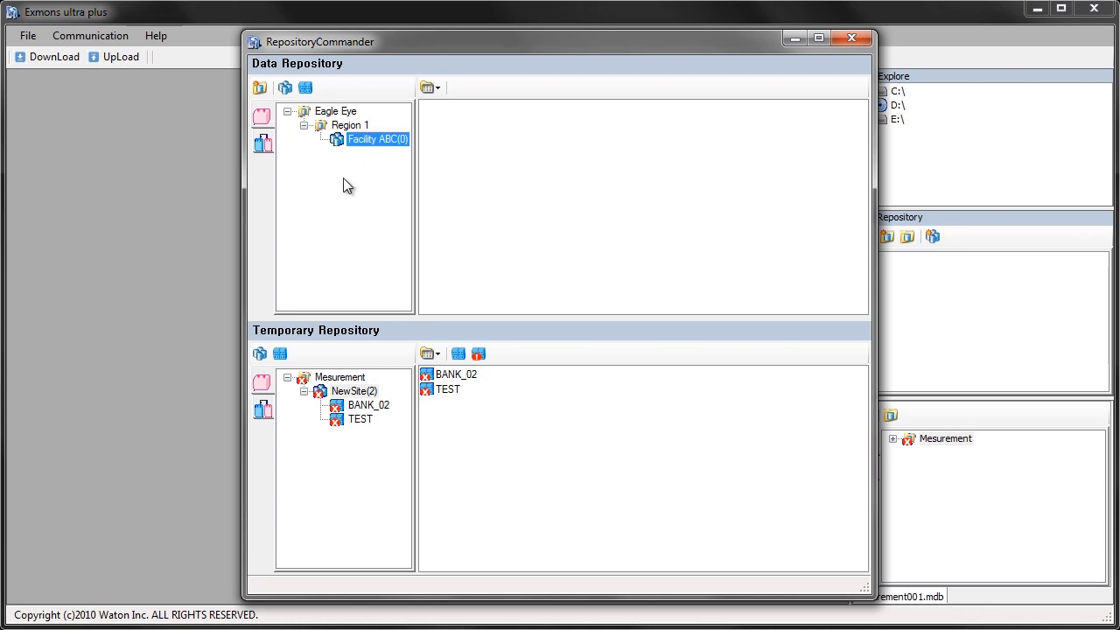
{"action": "mouse_move", "coordinate": [392, 161]}
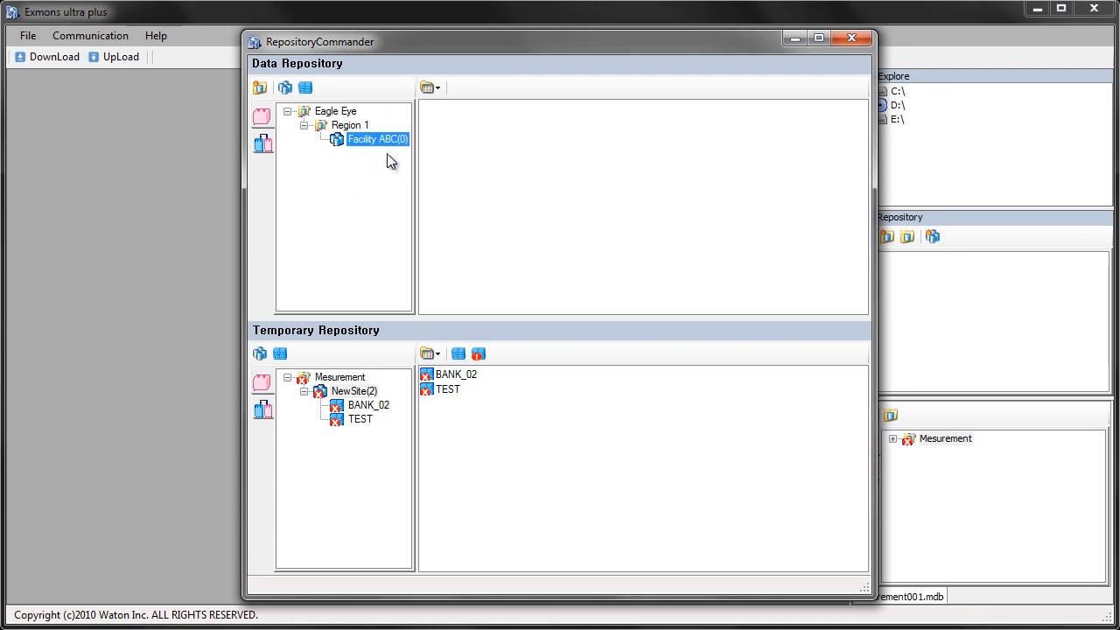
{"action": "mouse_move", "coordinate": [367, 528]}
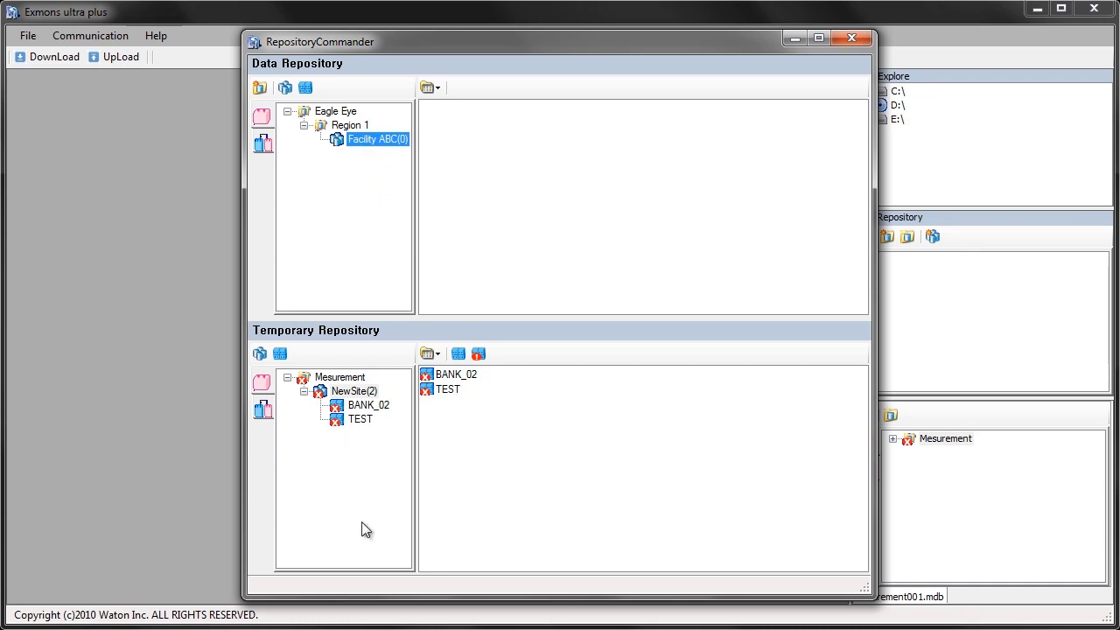
{"action": "mouse_move", "coordinate": [346, 350]}
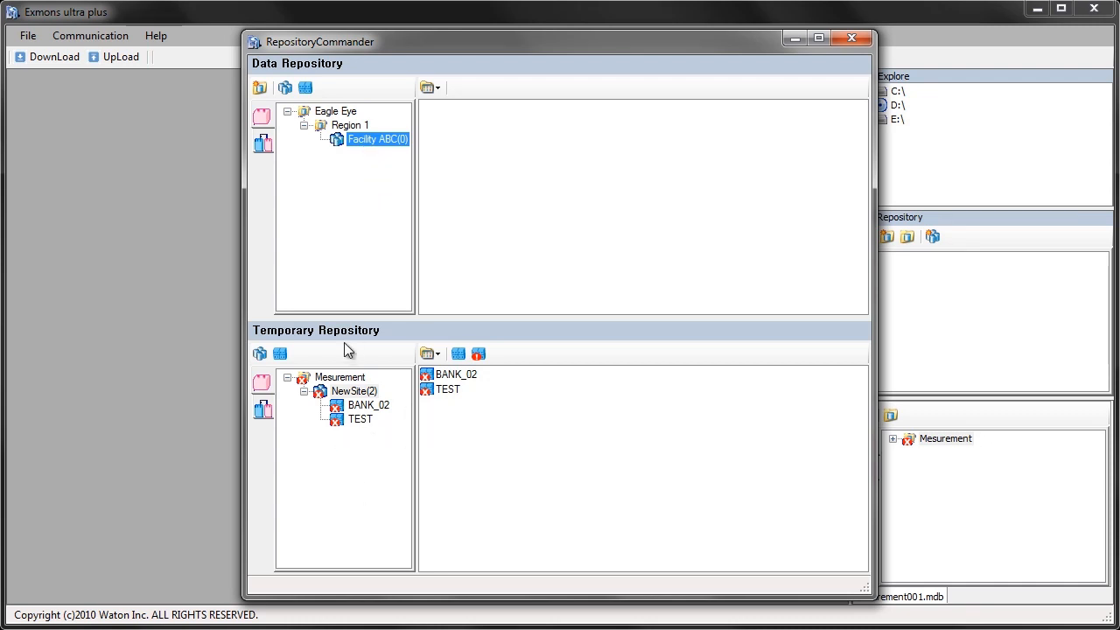
{"action": "mouse_move", "coordinate": [352, 415]}
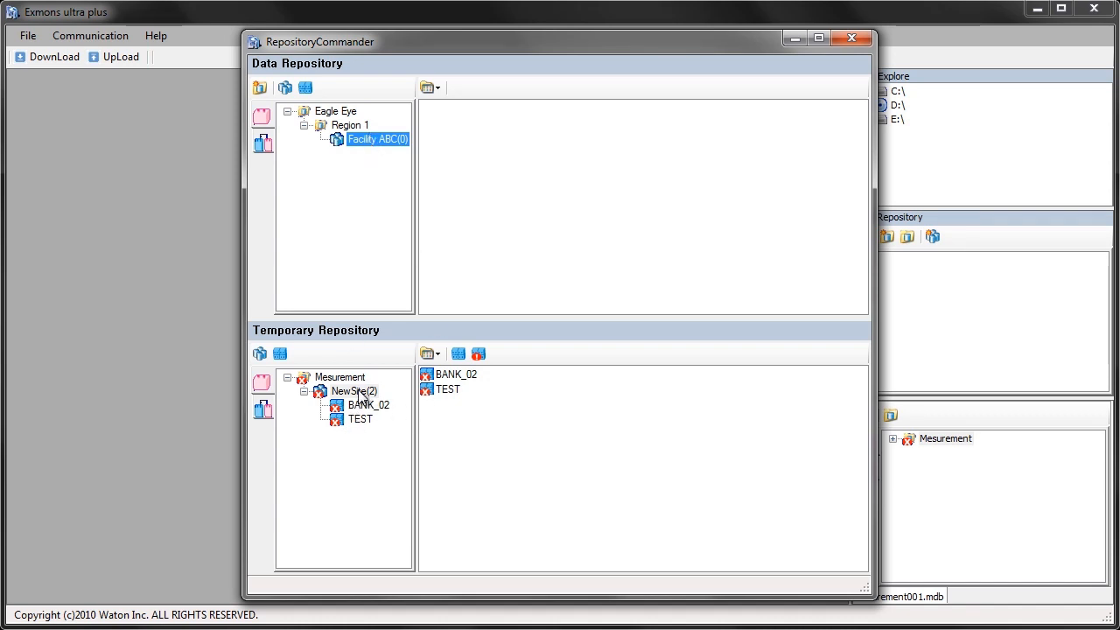
- Move TEST from the temporary repository into Facility ABC and expand the site to show it
{"action": "left_click", "coordinate": [354, 392]}
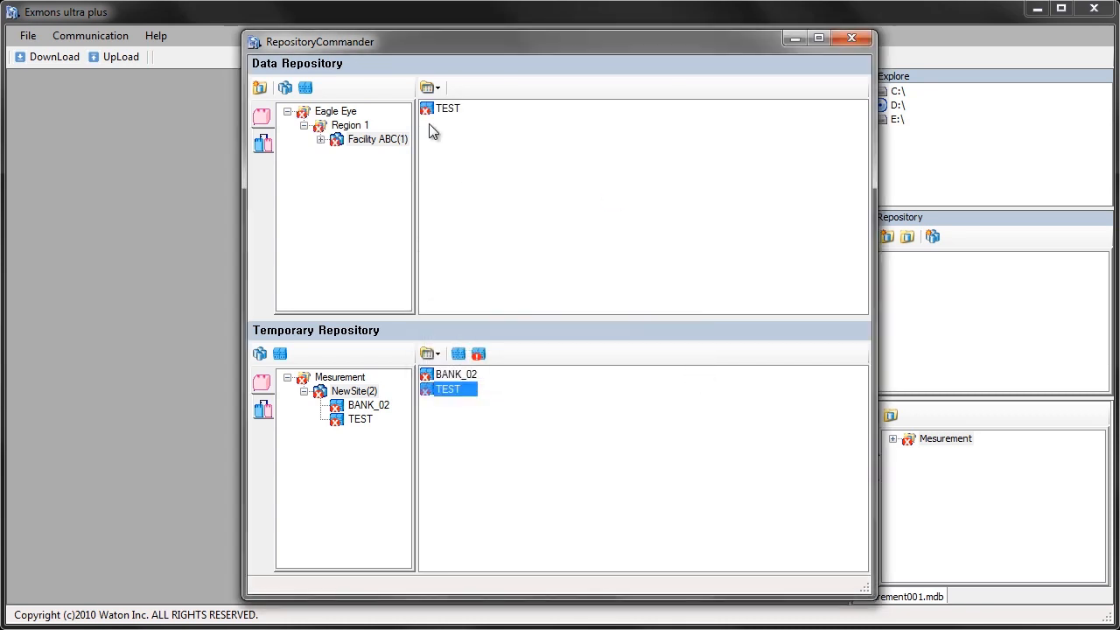
{"action": "left_click", "coordinate": [378, 139]}
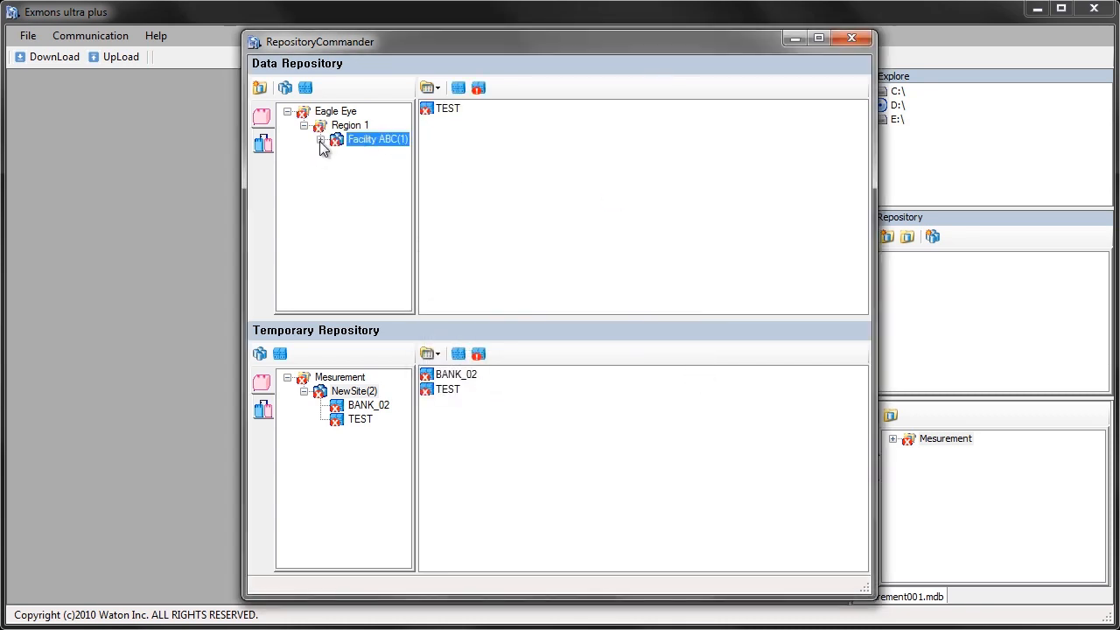
{"action": "left_click", "coordinate": [322, 140]}
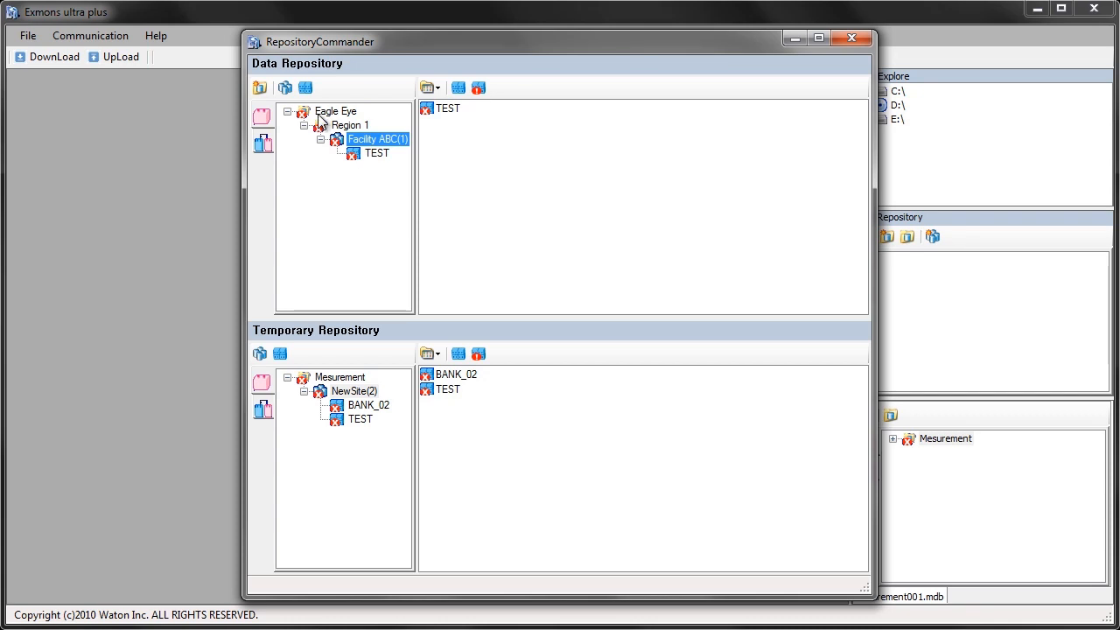
{"action": "mouse_move", "coordinate": [332, 156]}
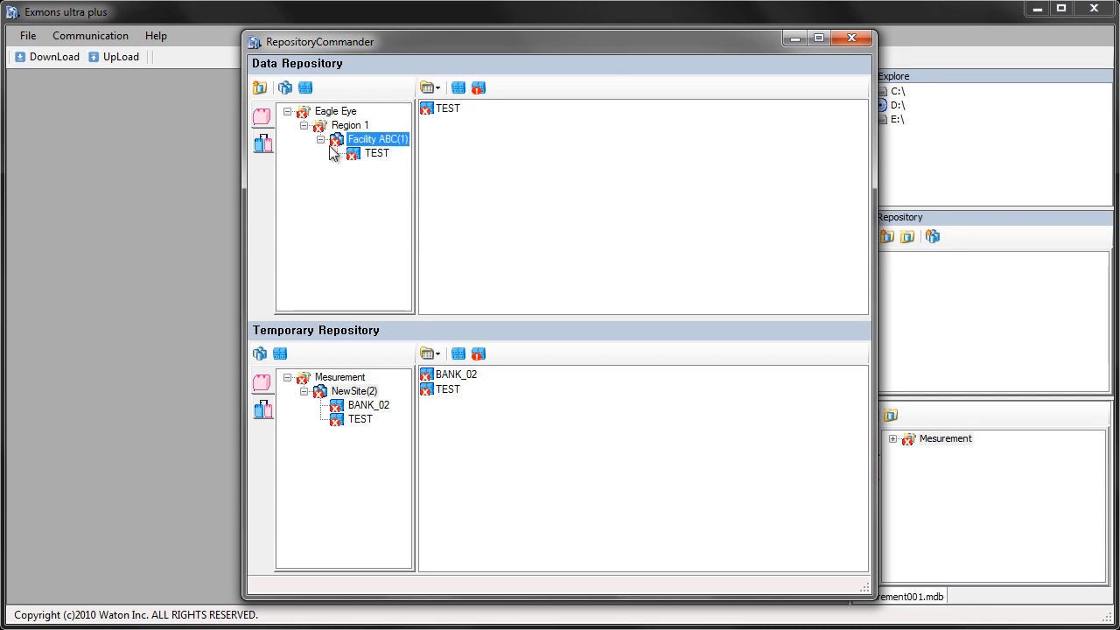
{"action": "mouse_move", "coordinate": [399, 131]}
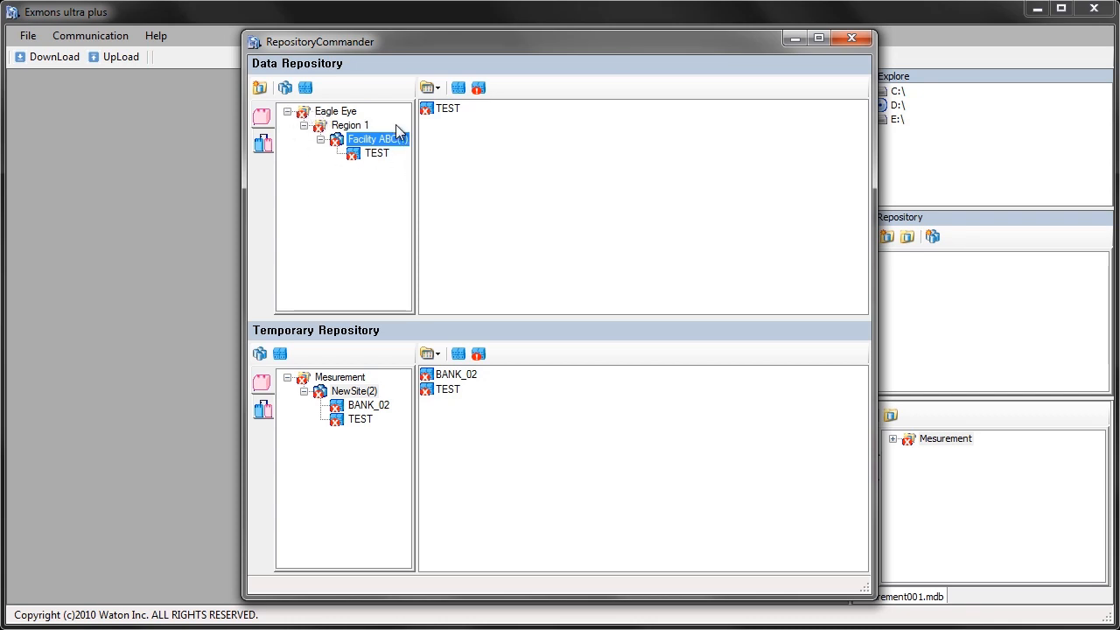
{"action": "mouse_move", "coordinate": [434, 119]}
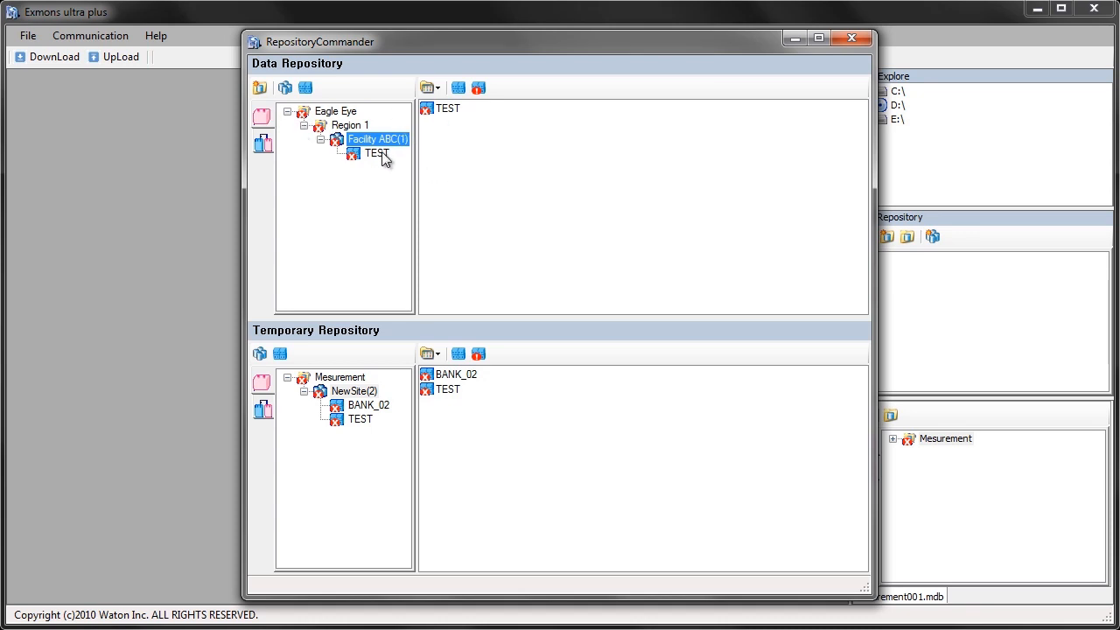
- Review the TEST bank's 4/19/2012 date in both trees and its Date Property dialog, leaving it unchanged
{"action": "left_click", "coordinate": [376, 154]}
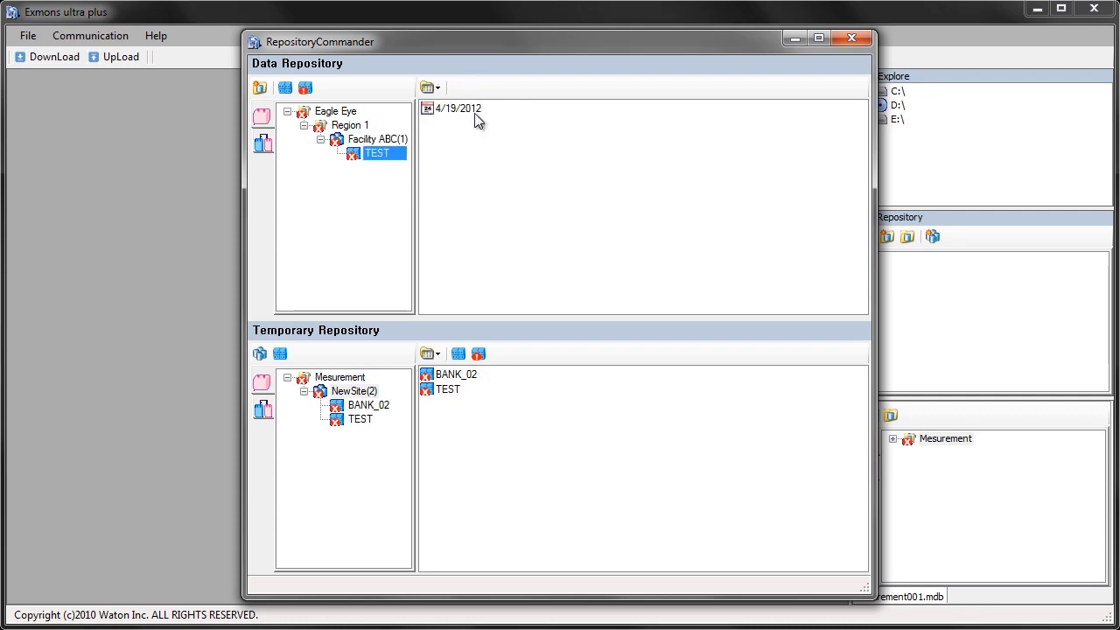
{"action": "mouse_move", "coordinate": [266, 451]}
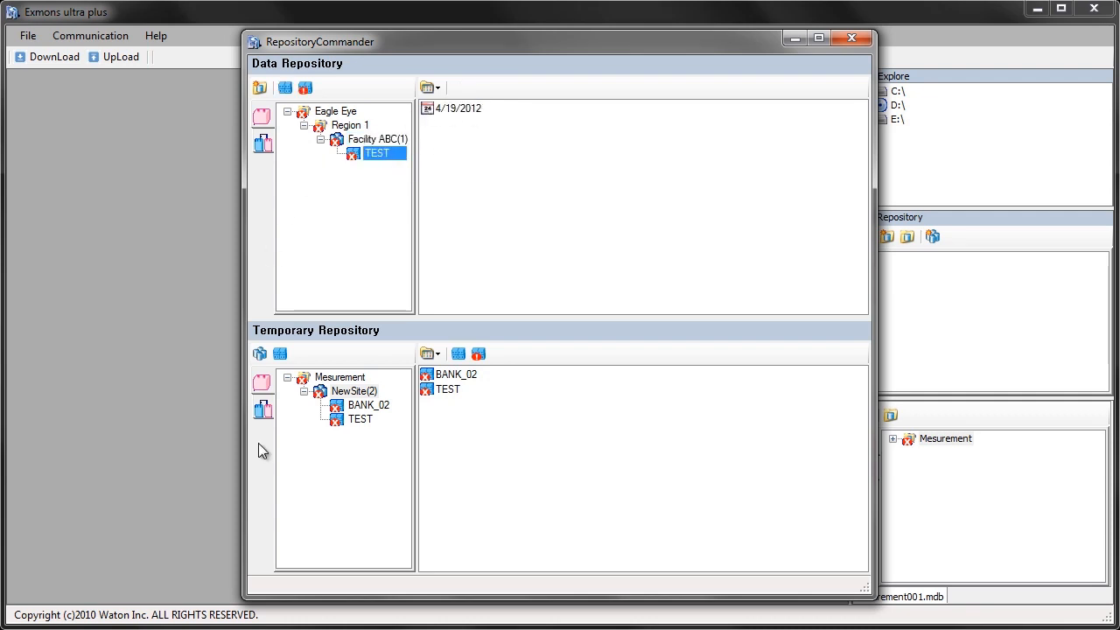
{"action": "mouse_move", "coordinate": [350, 492]}
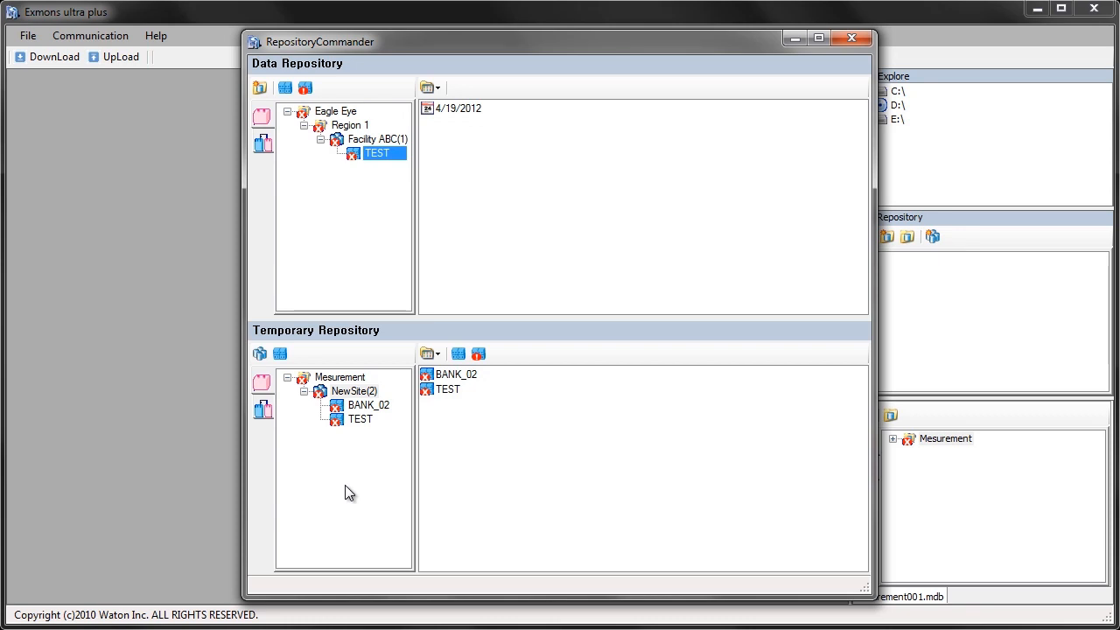
{"action": "left_click", "coordinate": [360, 420]}
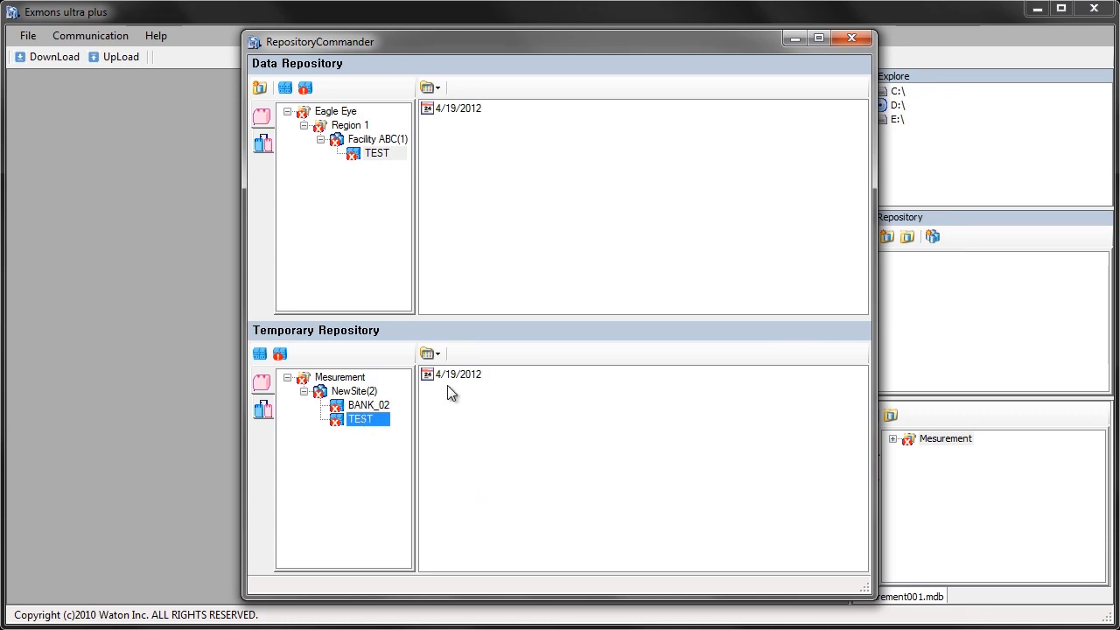
{"action": "mouse_move", "coordinate": [465, 154]}
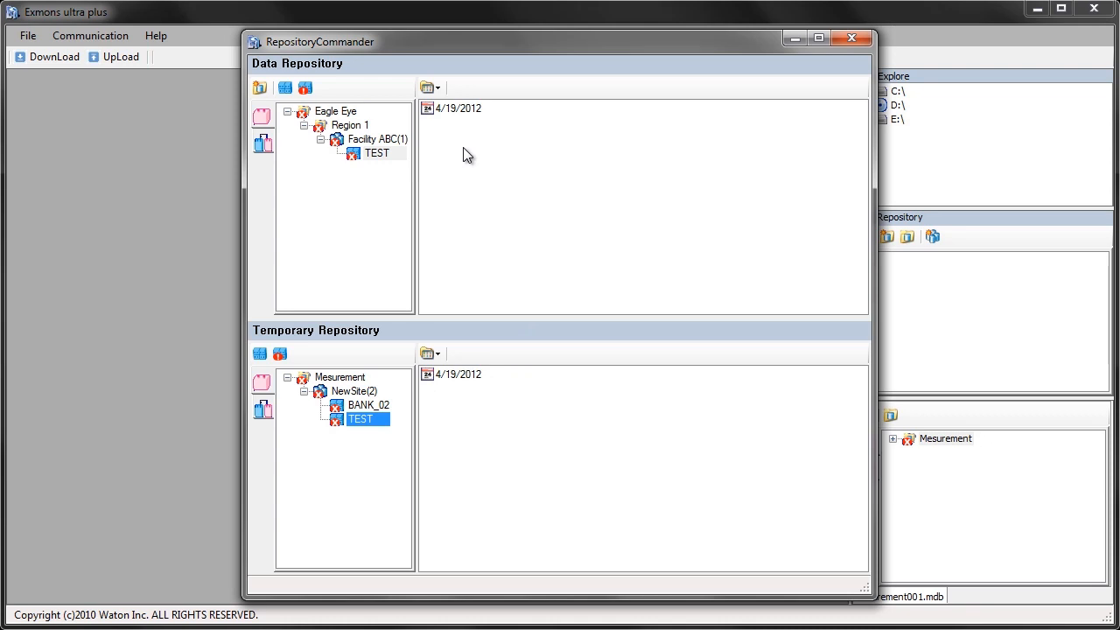
{"action": "mouse_move", "coordinate": [465, 116]}
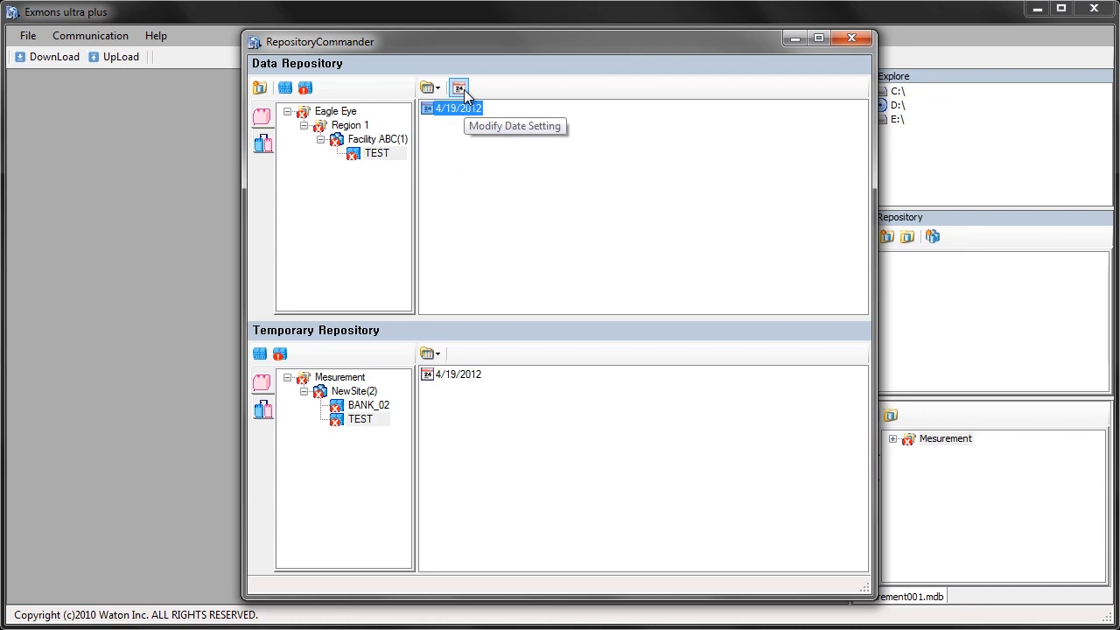
{"action": "left_click", "coordinate": [458, 88]}
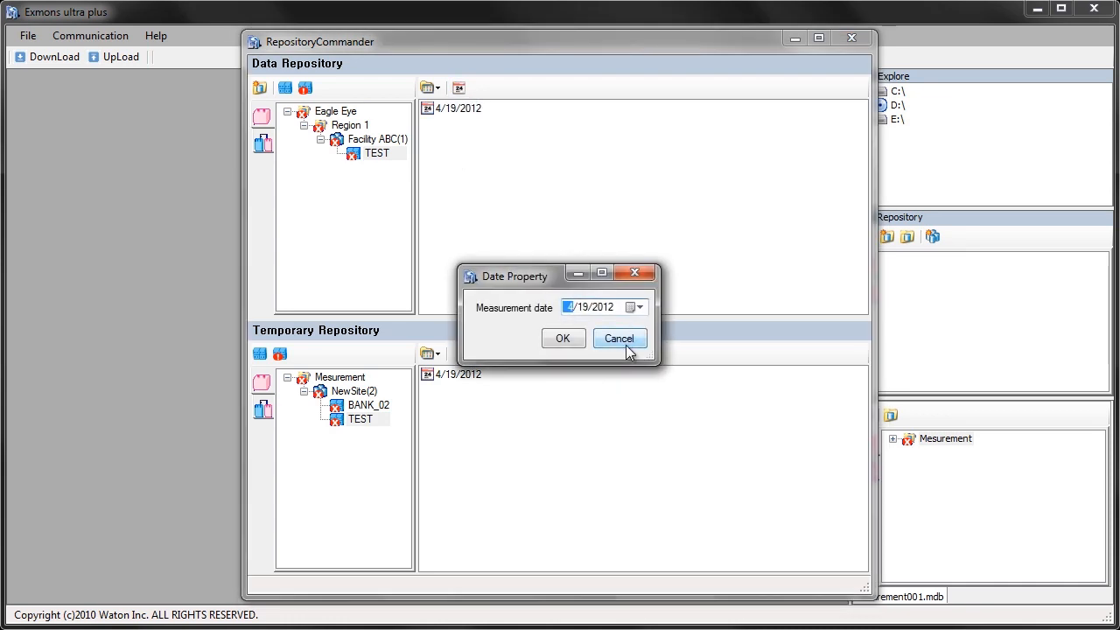
{"action": "left_click", "coordinate": [619, 339]}
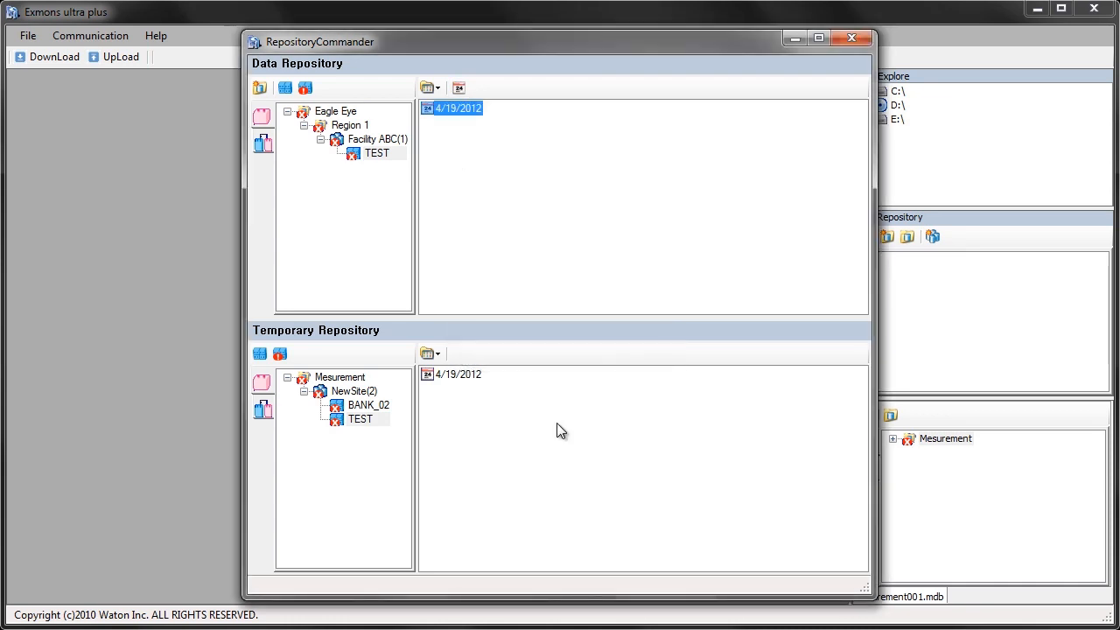
{"action": "mouse_move", "coordinate": [674, 152]}
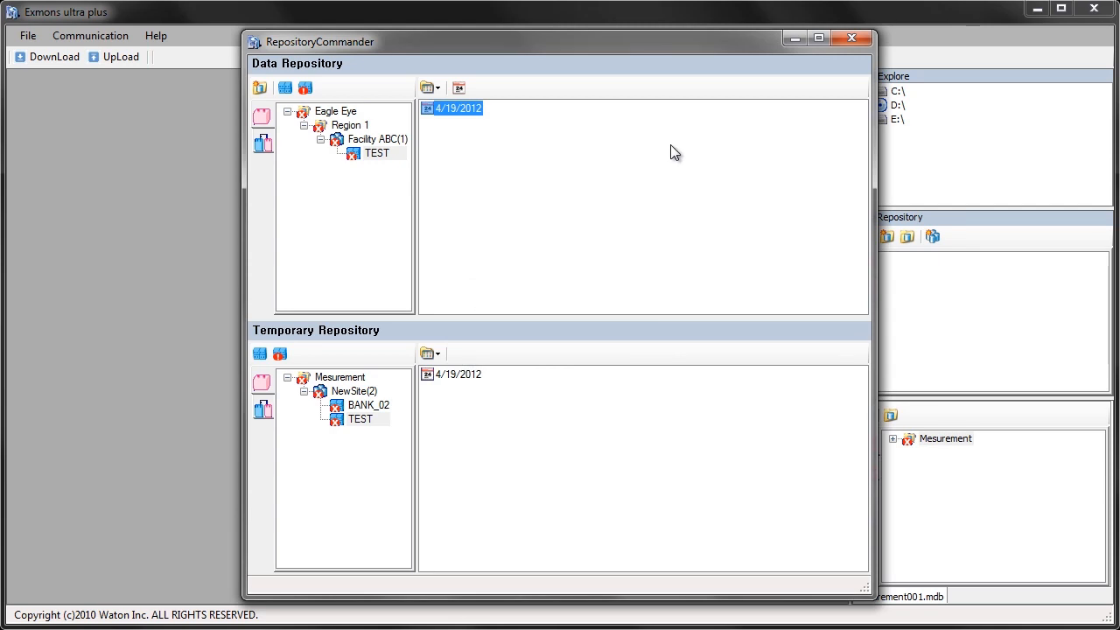
- Close Repository Commander and expand Eagle Eye in the main Data Repository down to TEST
{"action": "left_click", "coordinate": [850, 38]}
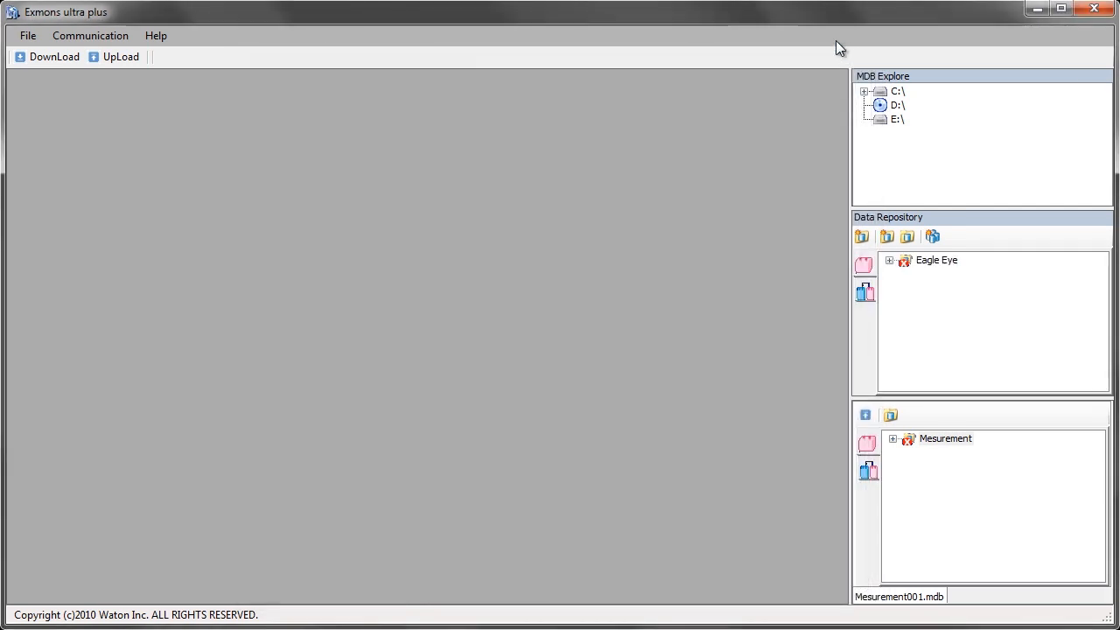
{"action": "mouse_move", "coordinate": [976, 231]}
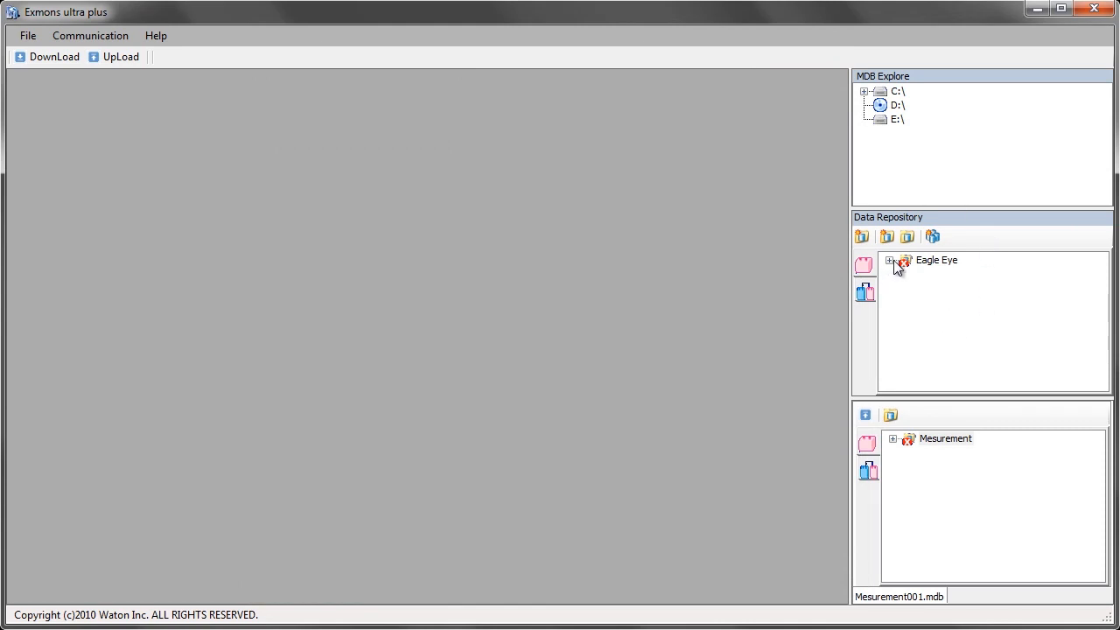
{"action": "left_click", "coordinate": [889, 259]}
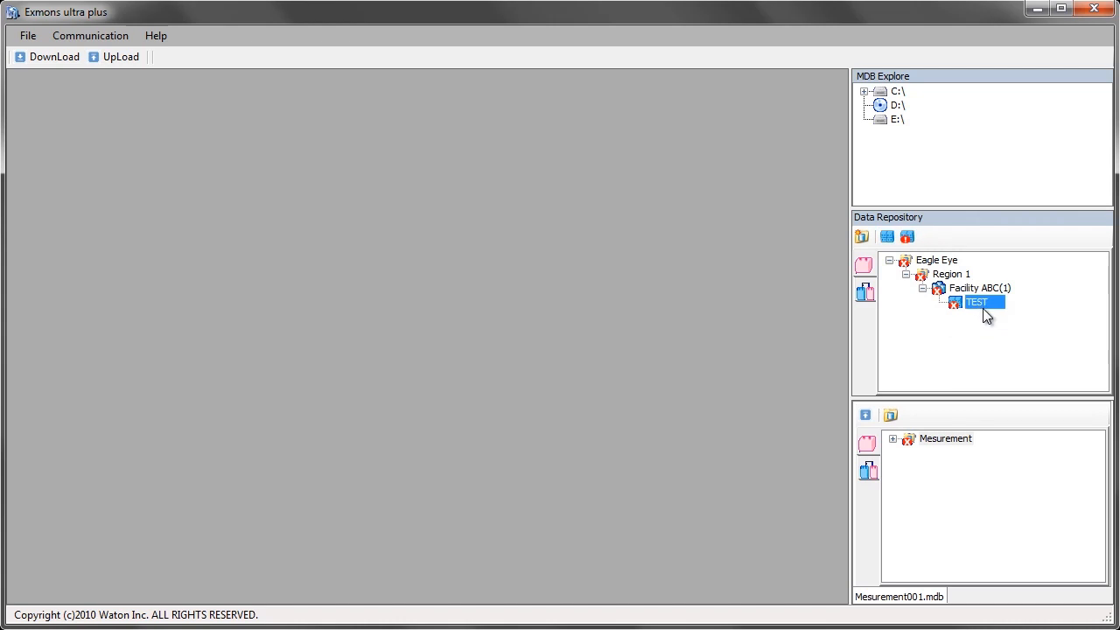
- Open the TEST bank's results table and resistance chart and list its measurement dates
{"action": "double_click", "coordinate": [976, 301]}
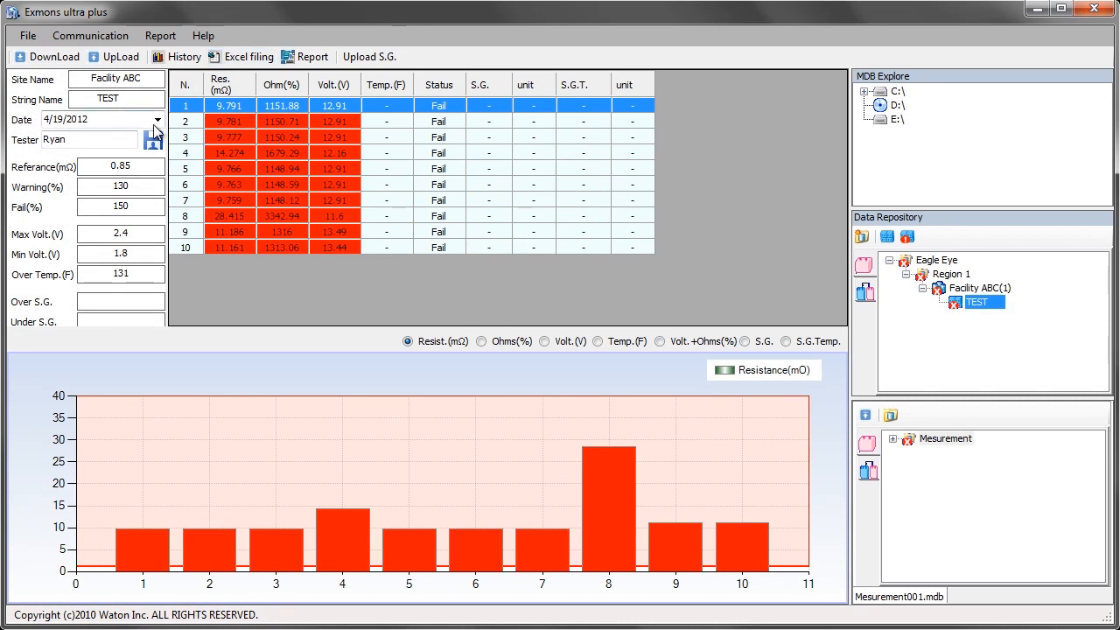
{"action": "left_click", "coordinate": [157, 119]}
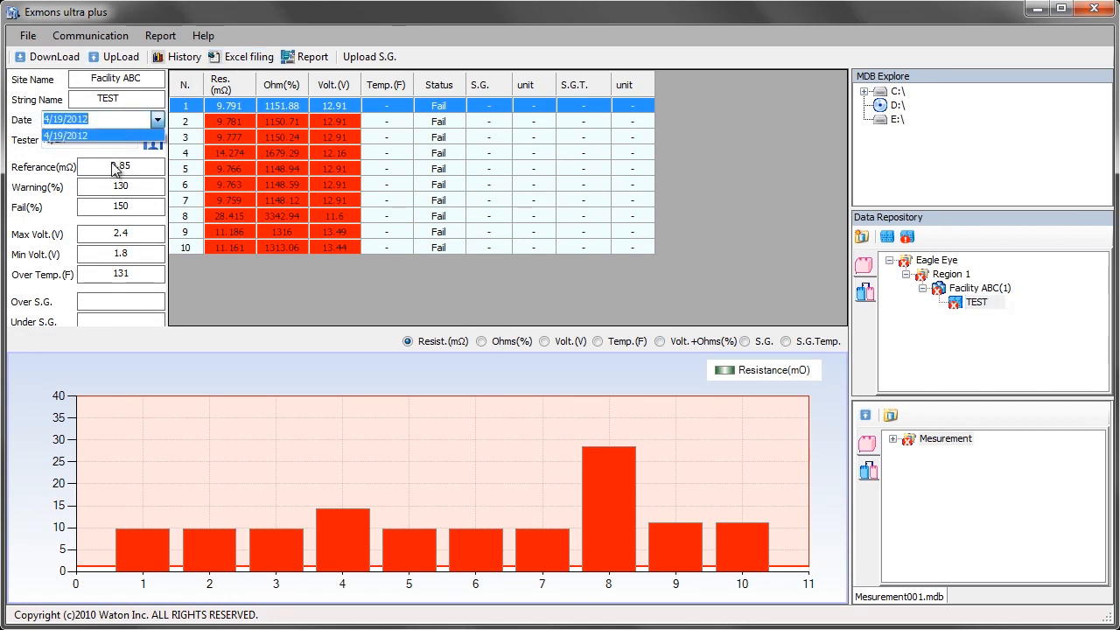
{"action": "type", "text": "0.85"}
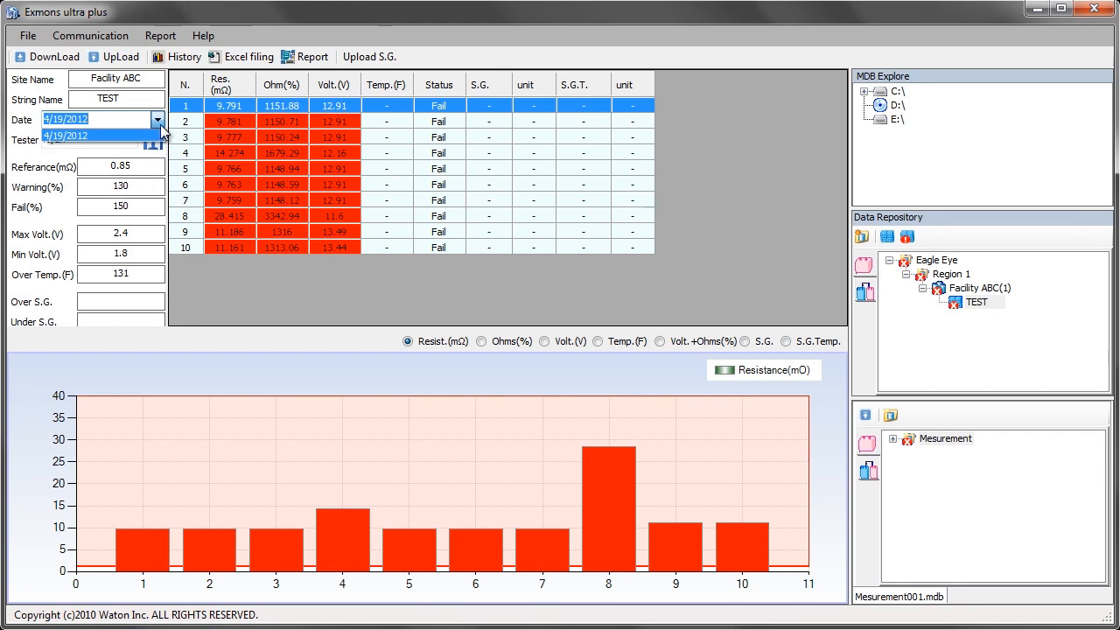